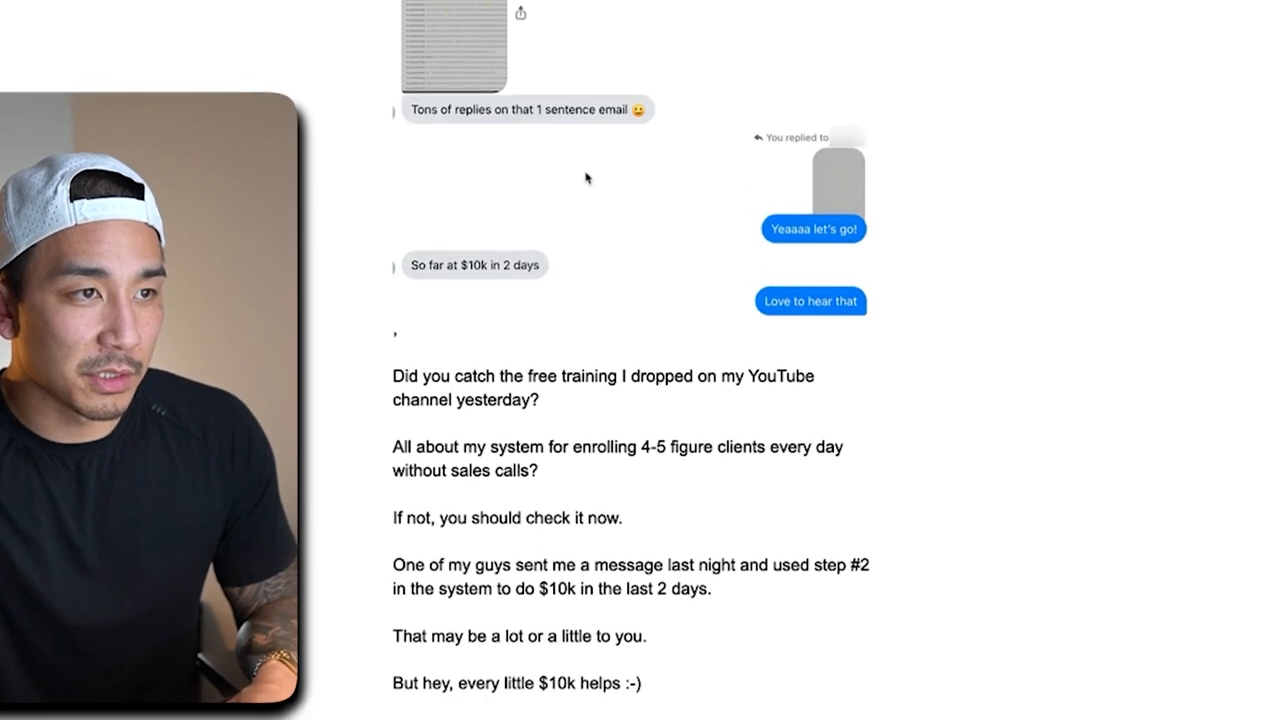
Scroll through the email body to the sign-off and the '5 ways I can help you' footer with social links.
scroll("down", 3)
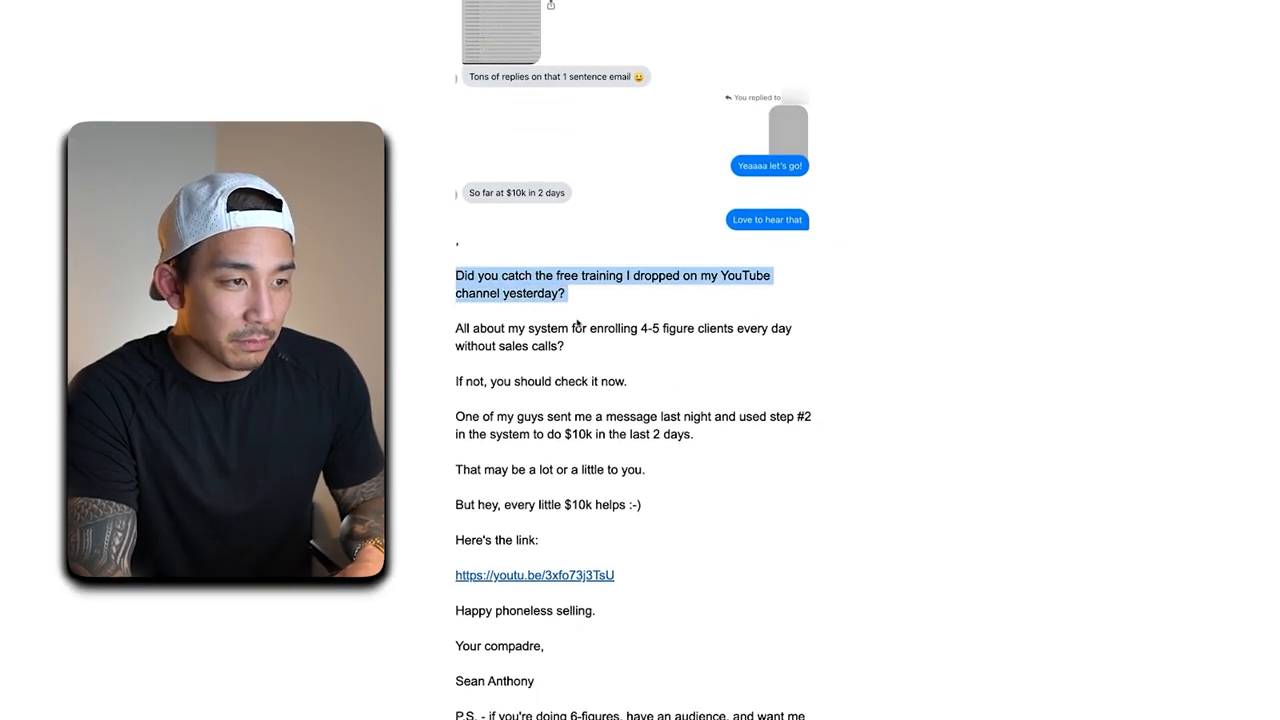
scroll("down", 3)
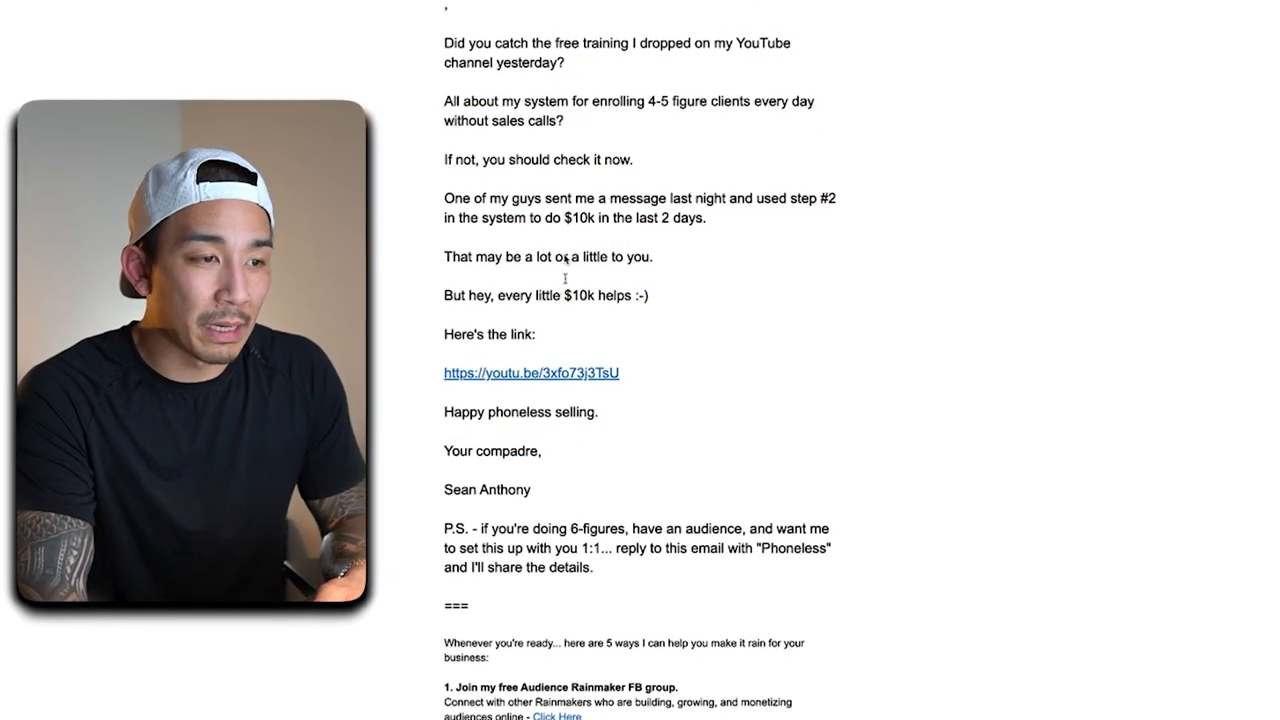
scroll("down", 3)
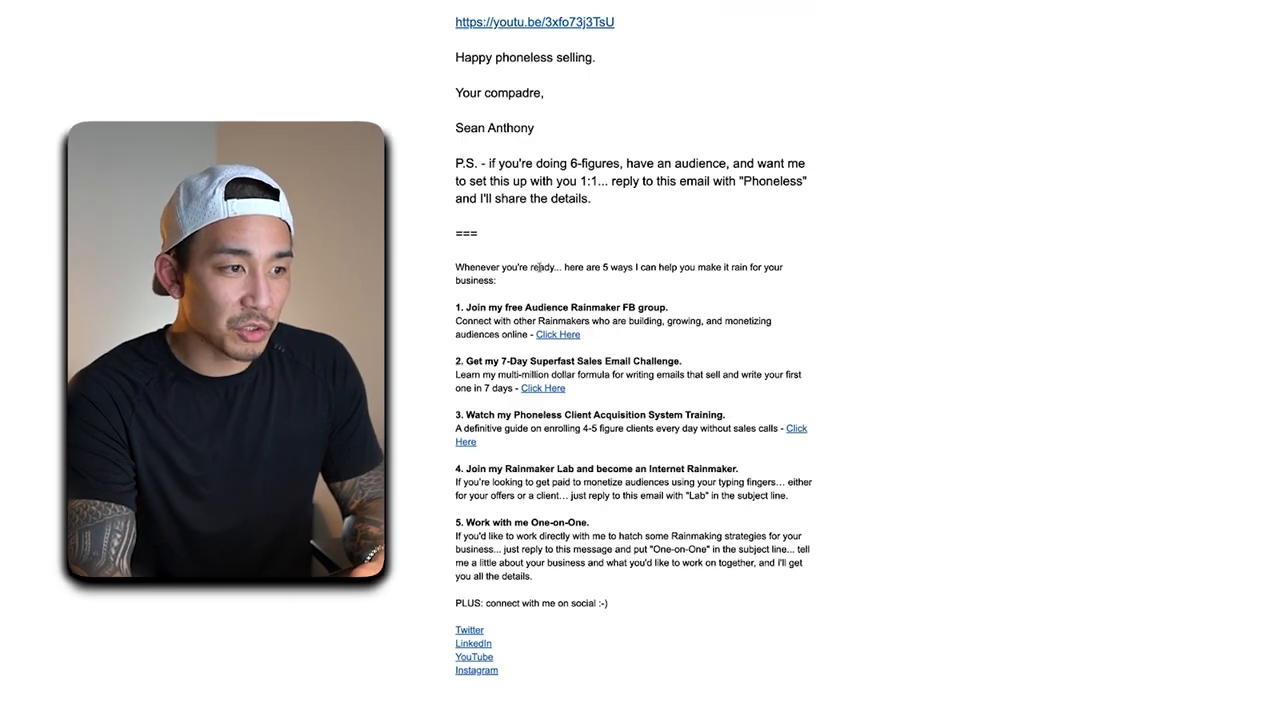
scroll("down", 3)
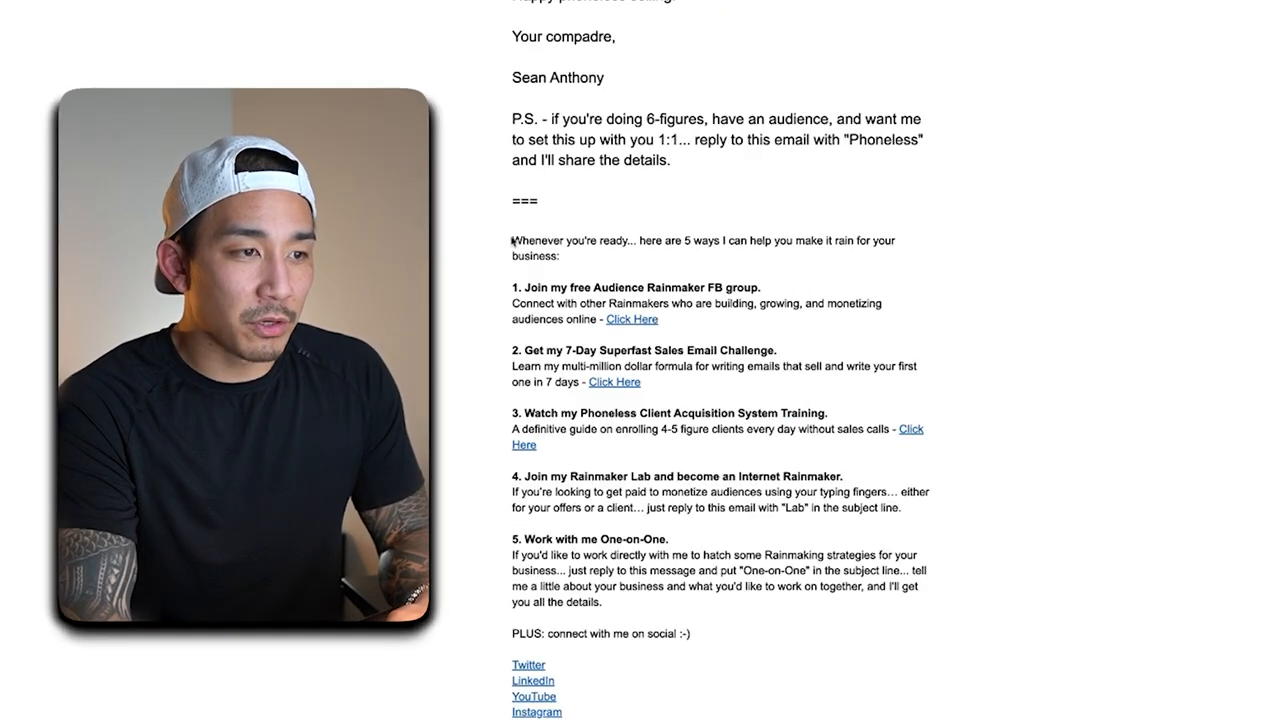
mouse_move(643, 262)
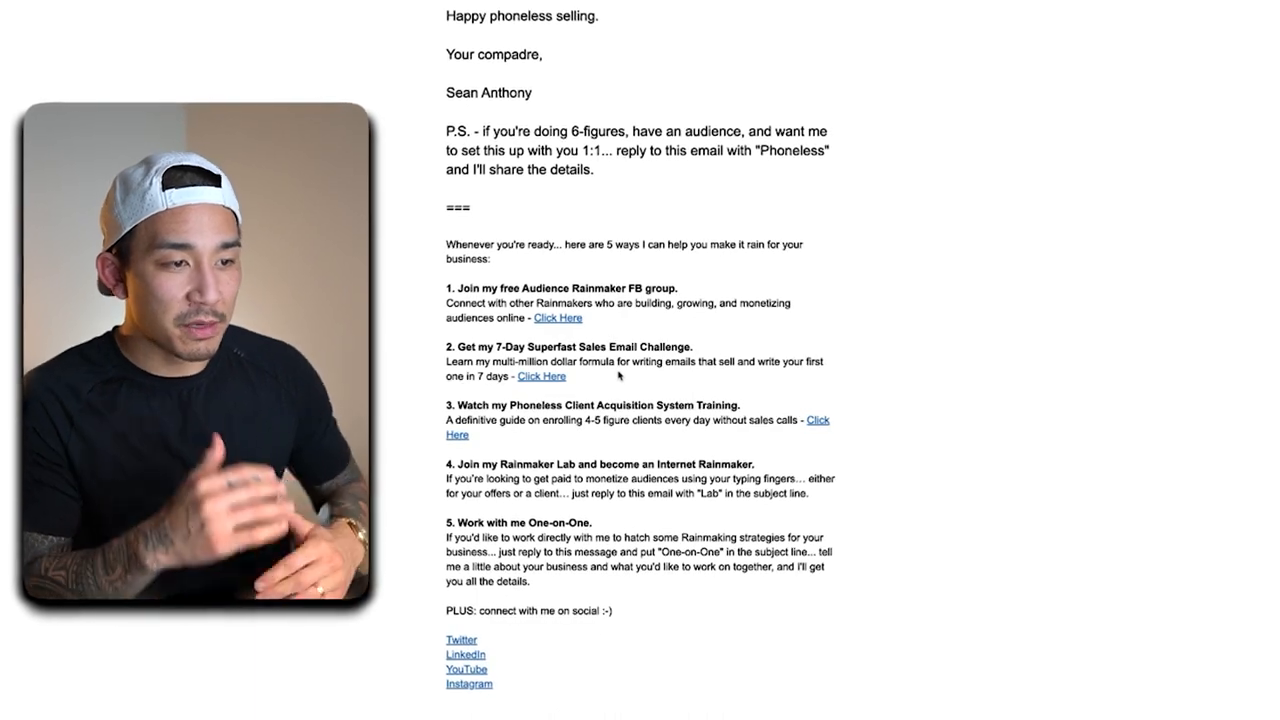
scroll("up", 3)
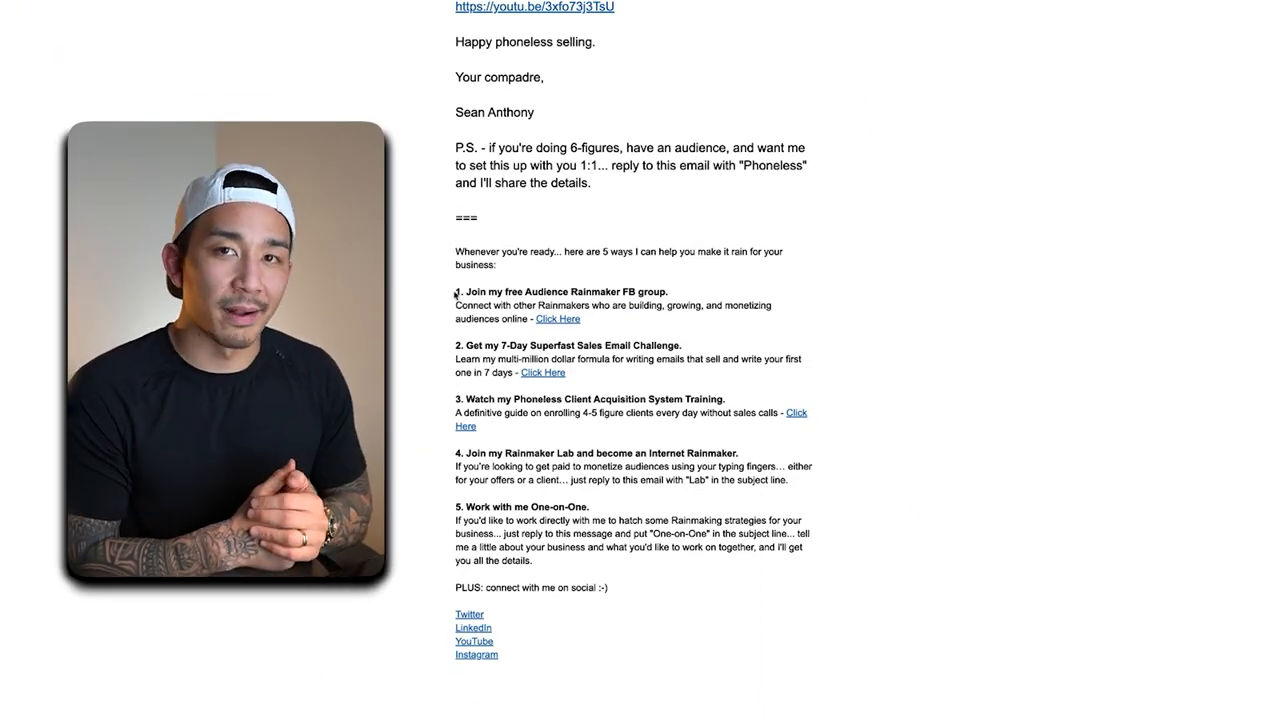
scroll("down", 3)
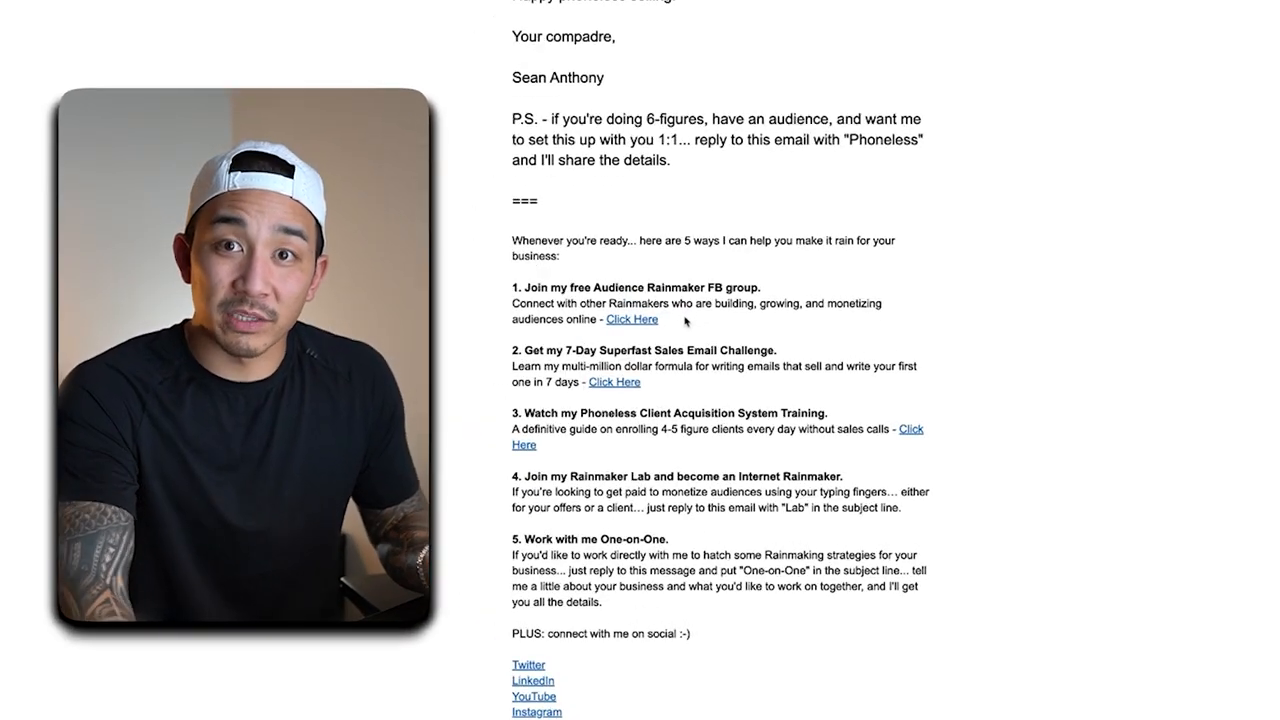
mouse_move(628, 278)
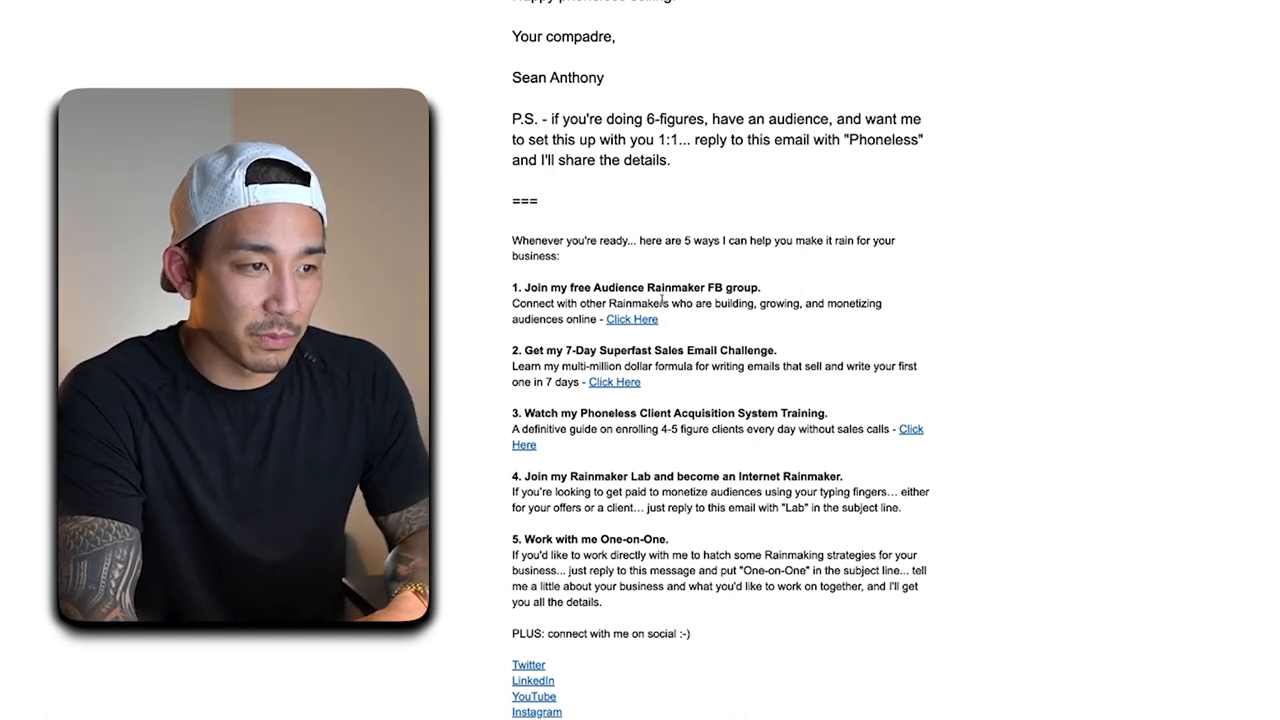
left_click(632, 319)
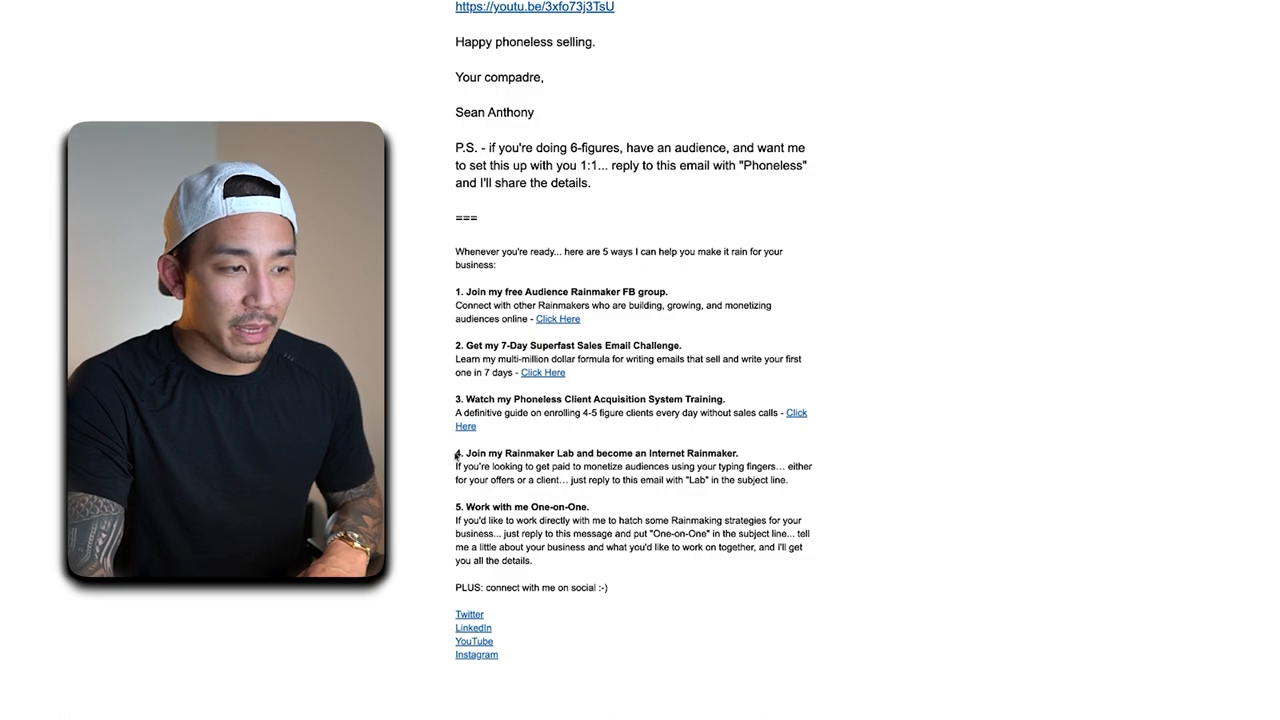
scroll("down", 3)
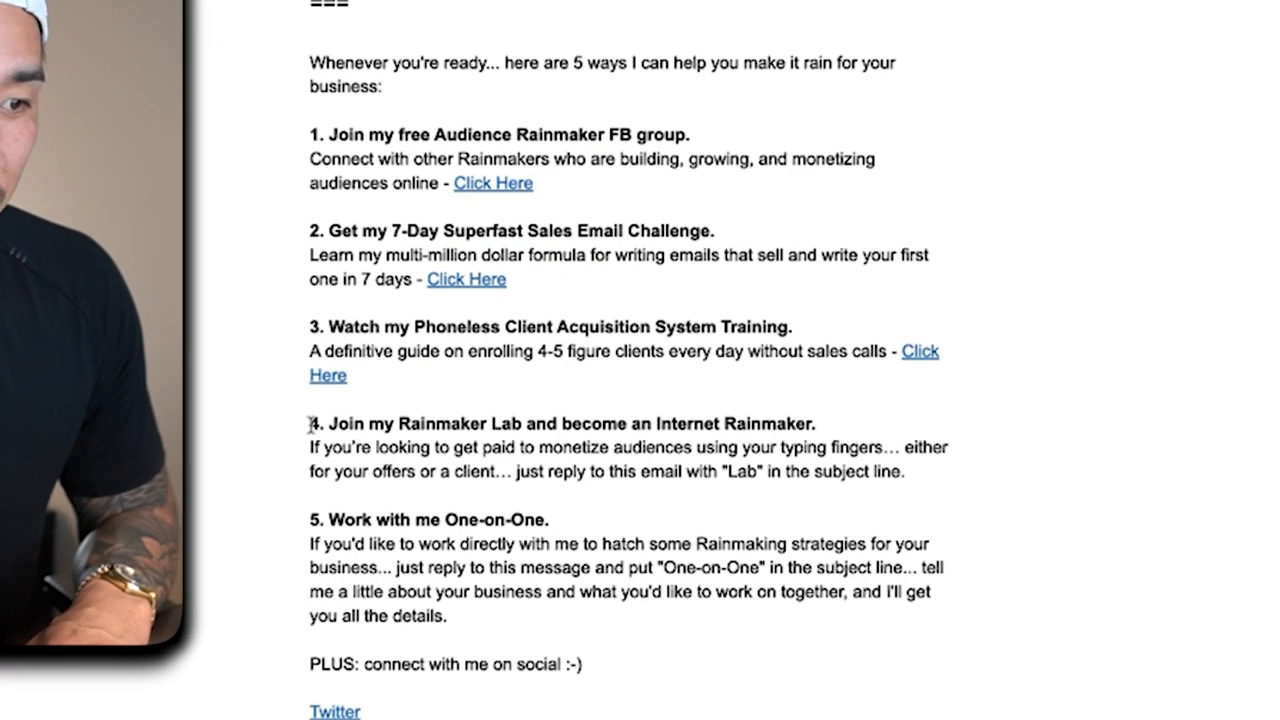
scroll("up", 3)
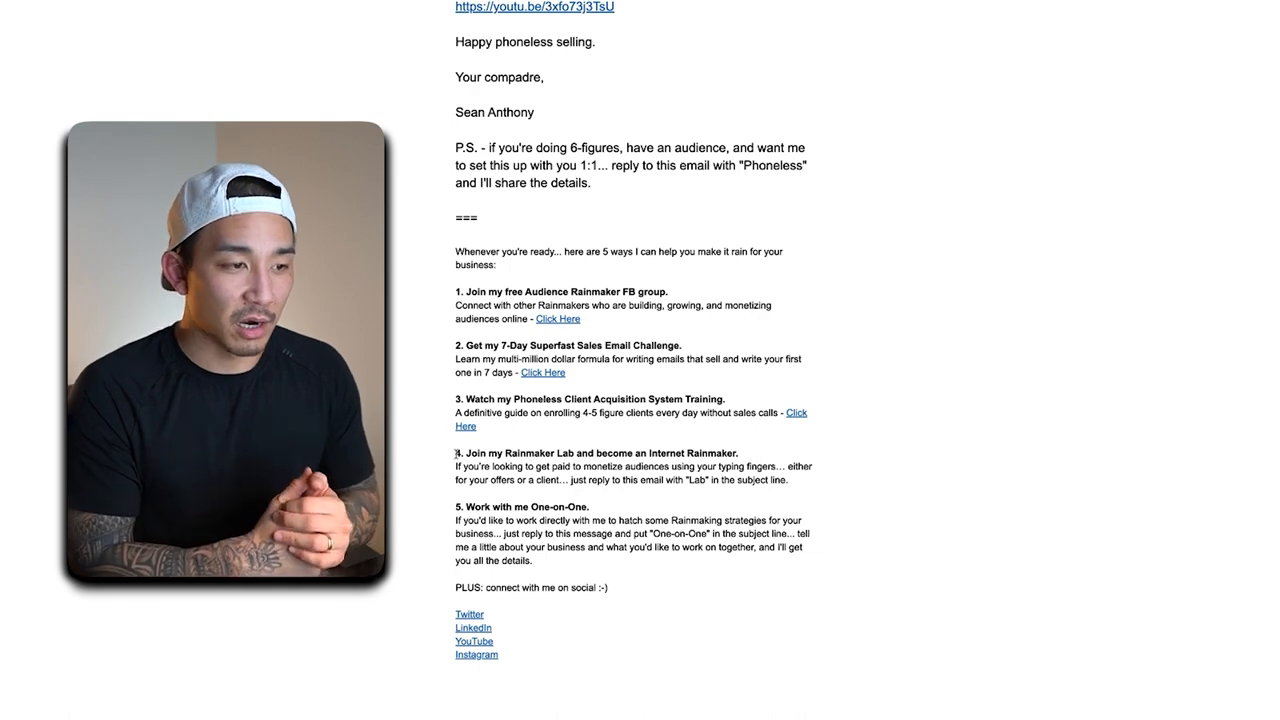
scroll("down", 3)
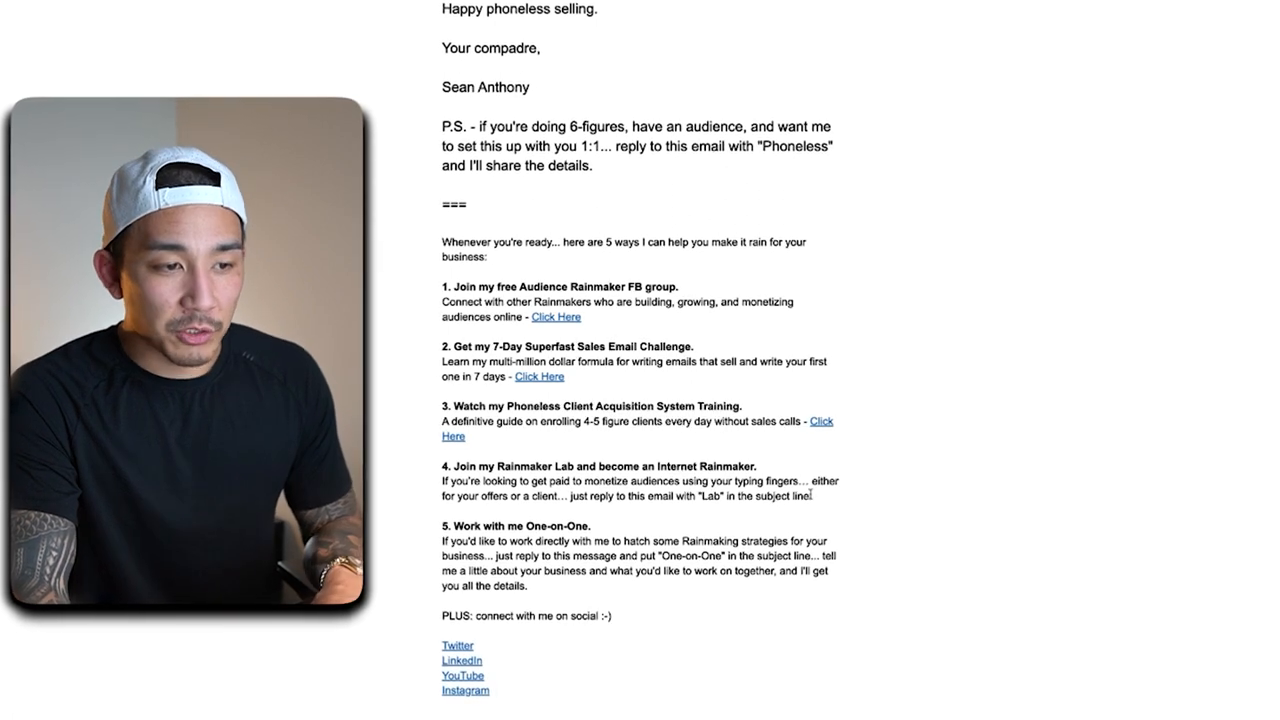
scroll("up", 3)
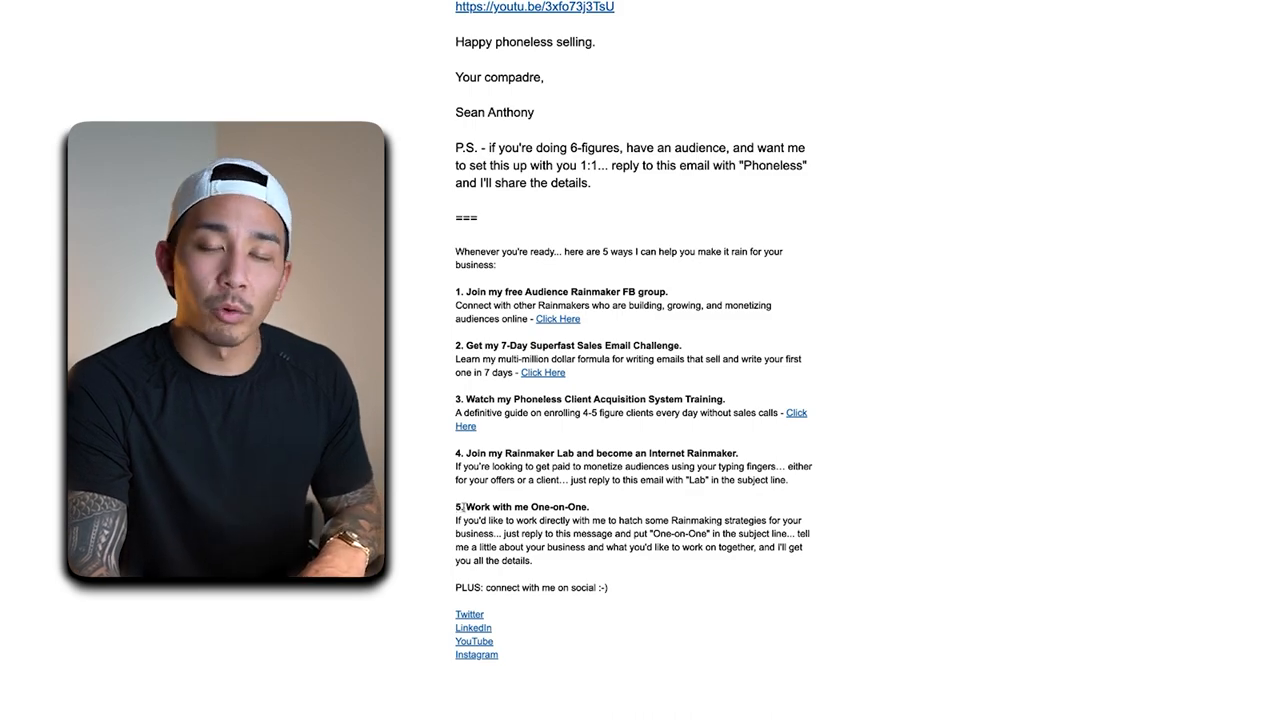
scroll("down", 3)
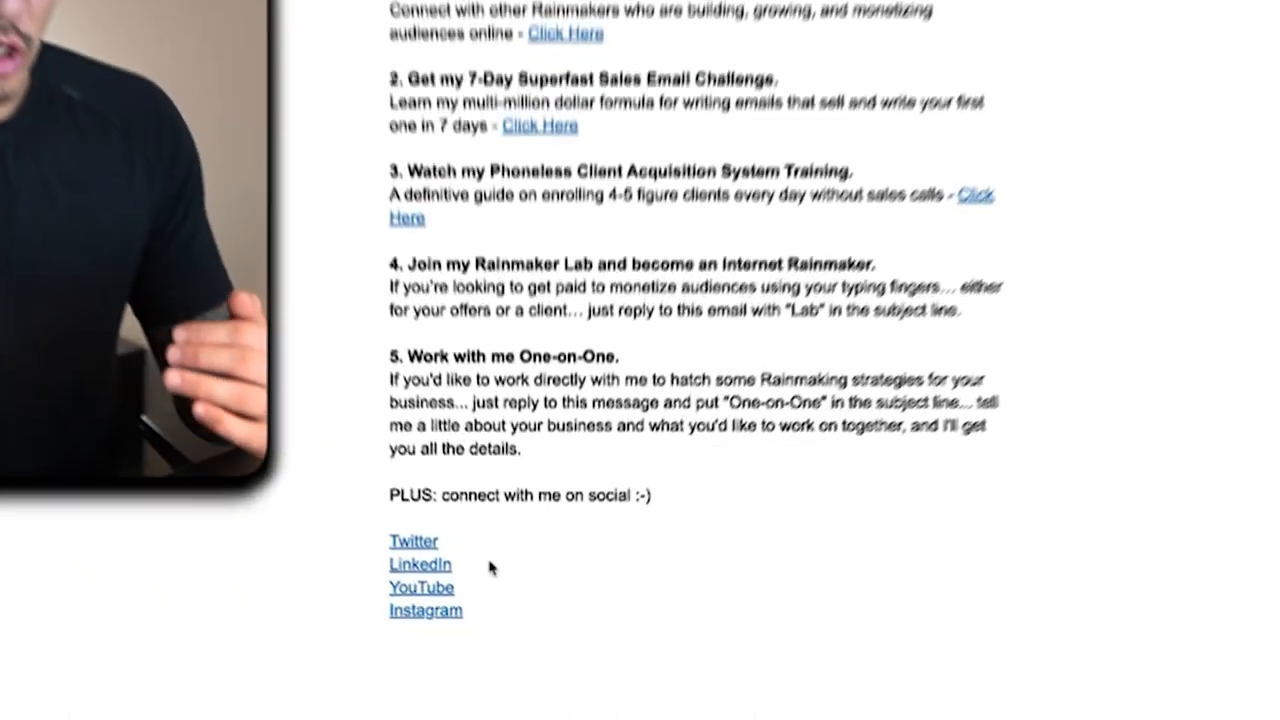
scroll("up", 3)
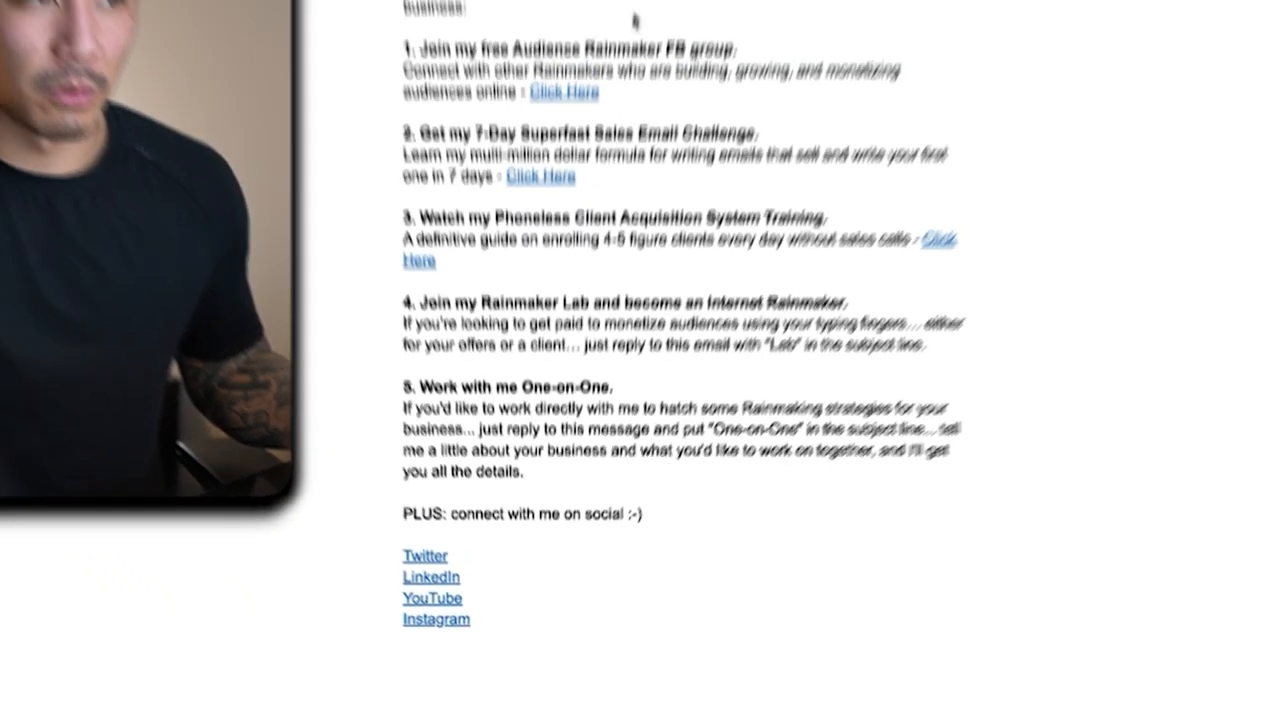
scroll("up", 3)
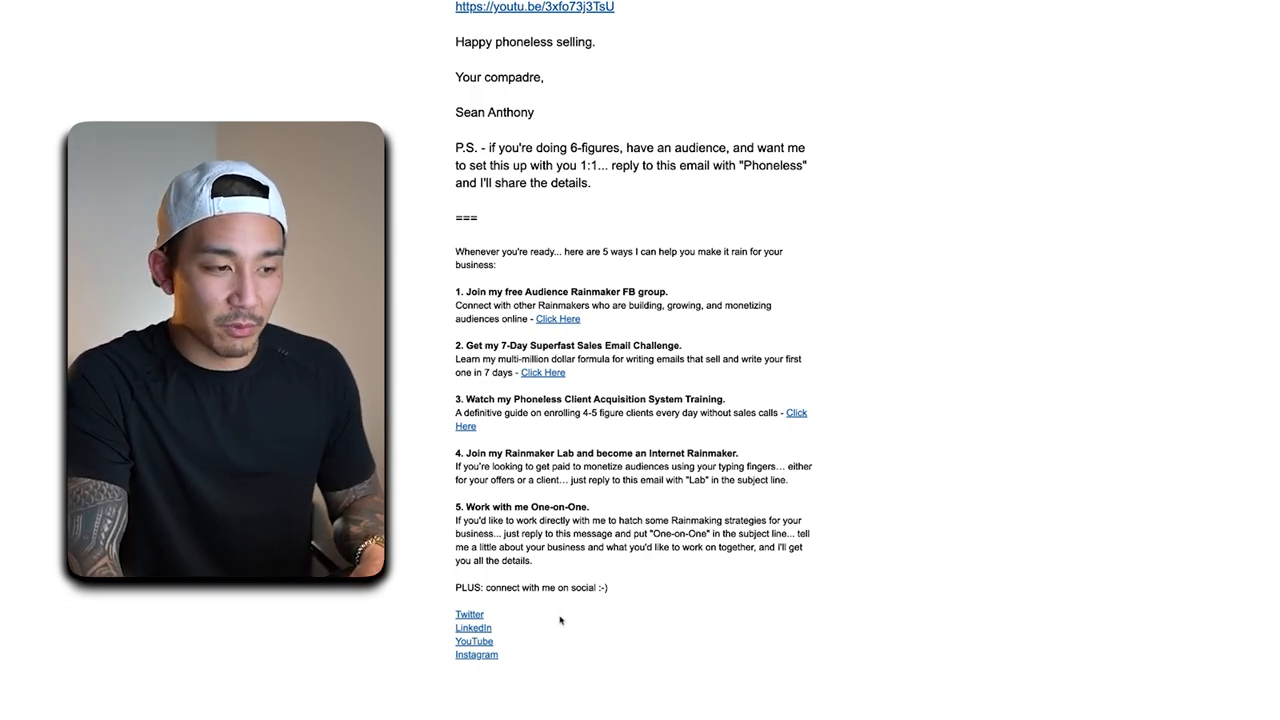
scroll("up", 3)
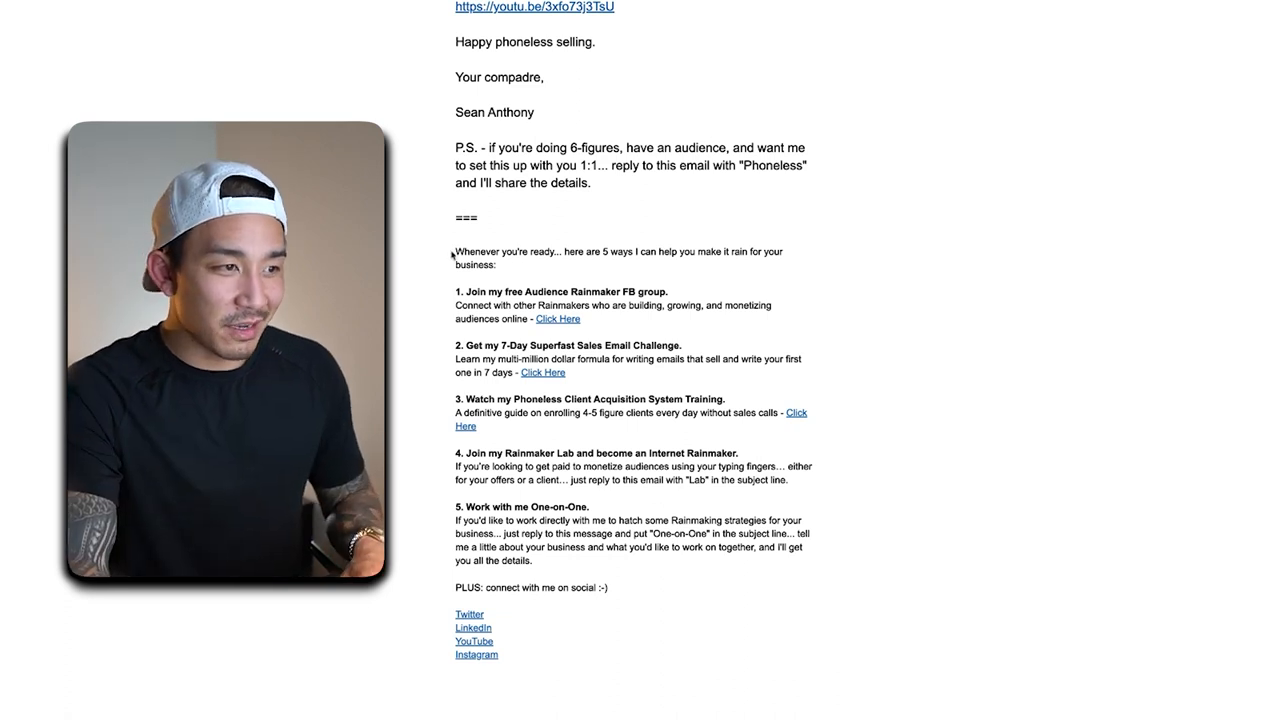
double_click(478, 251)
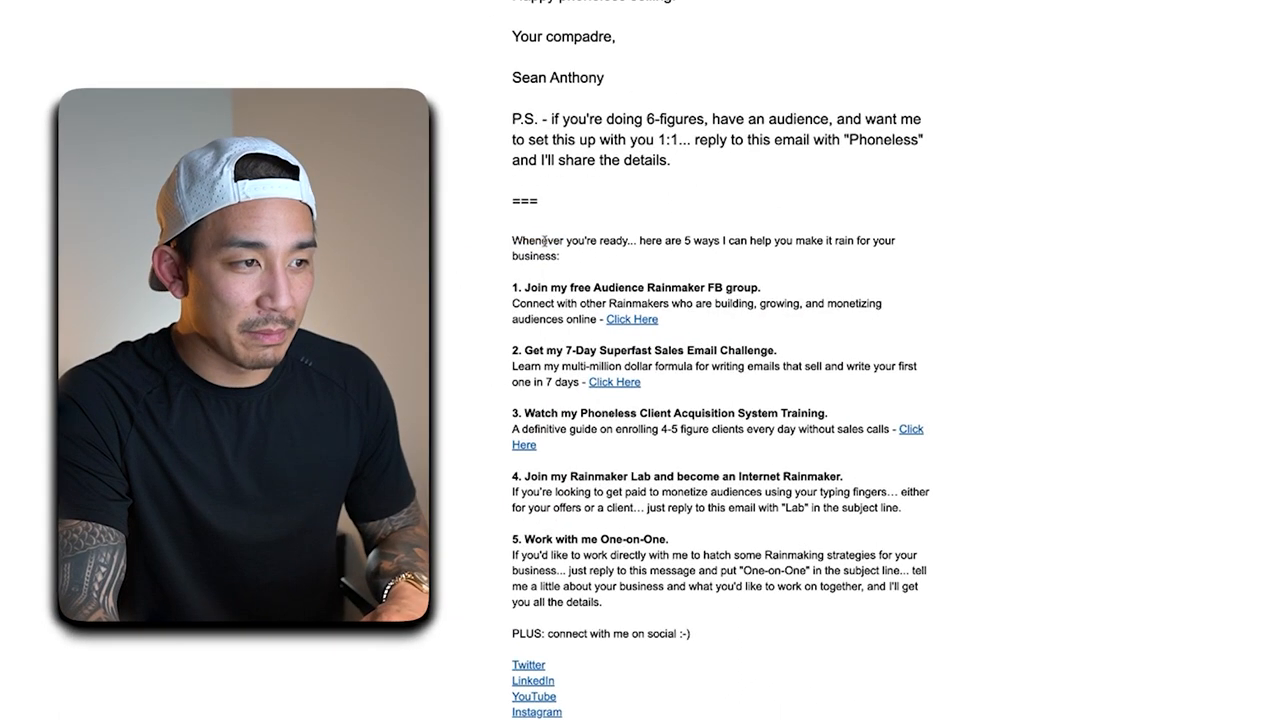
left_click_drag(512, 233, 683, 455)
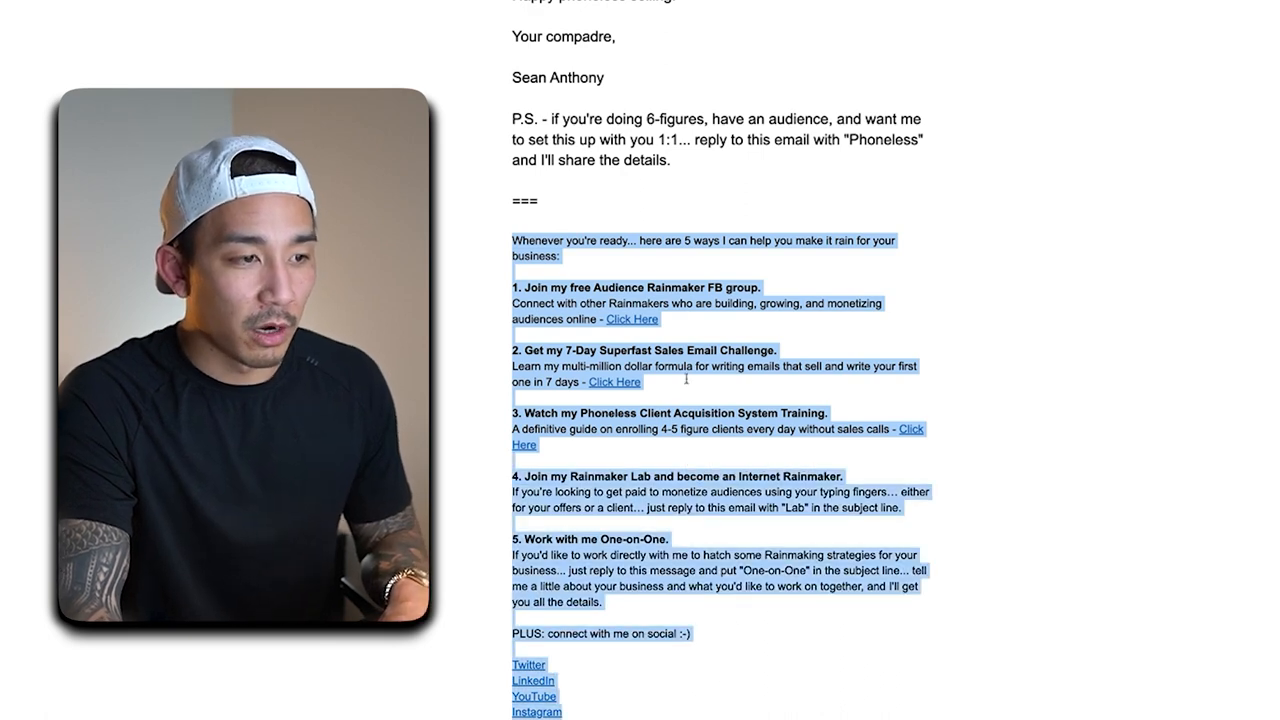
scroll("up", 3)
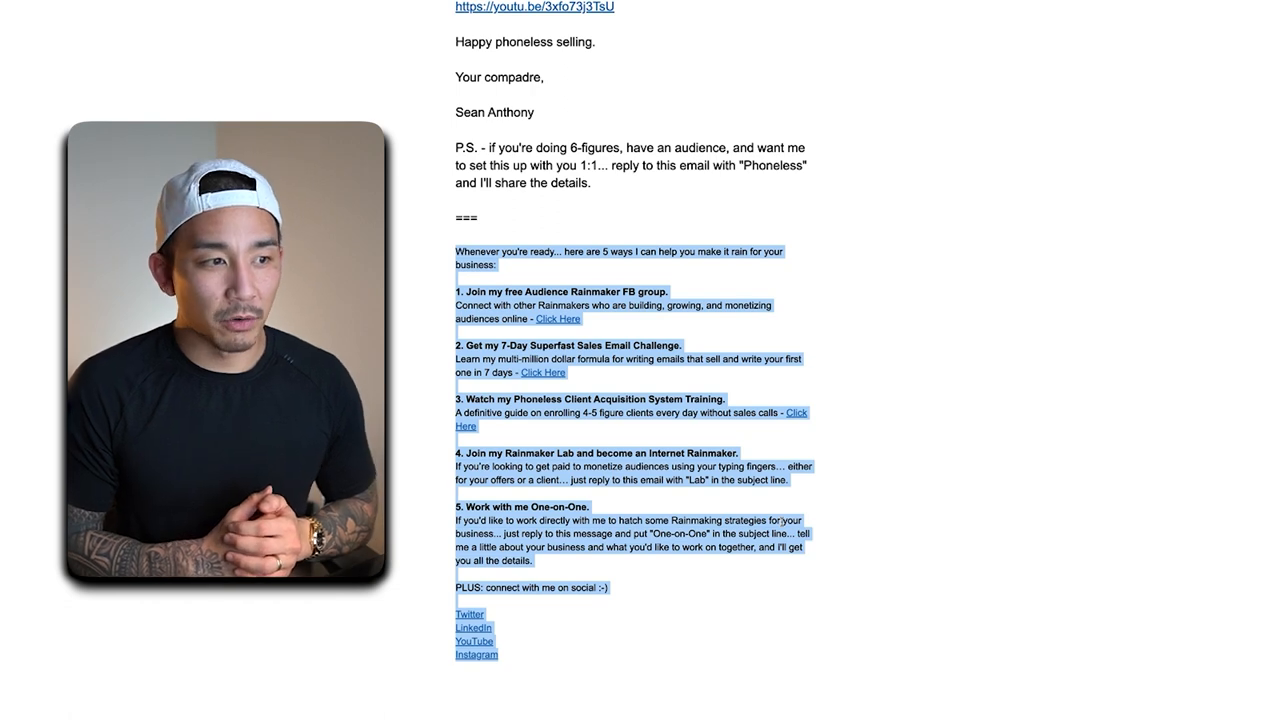
scroll("down", 3)
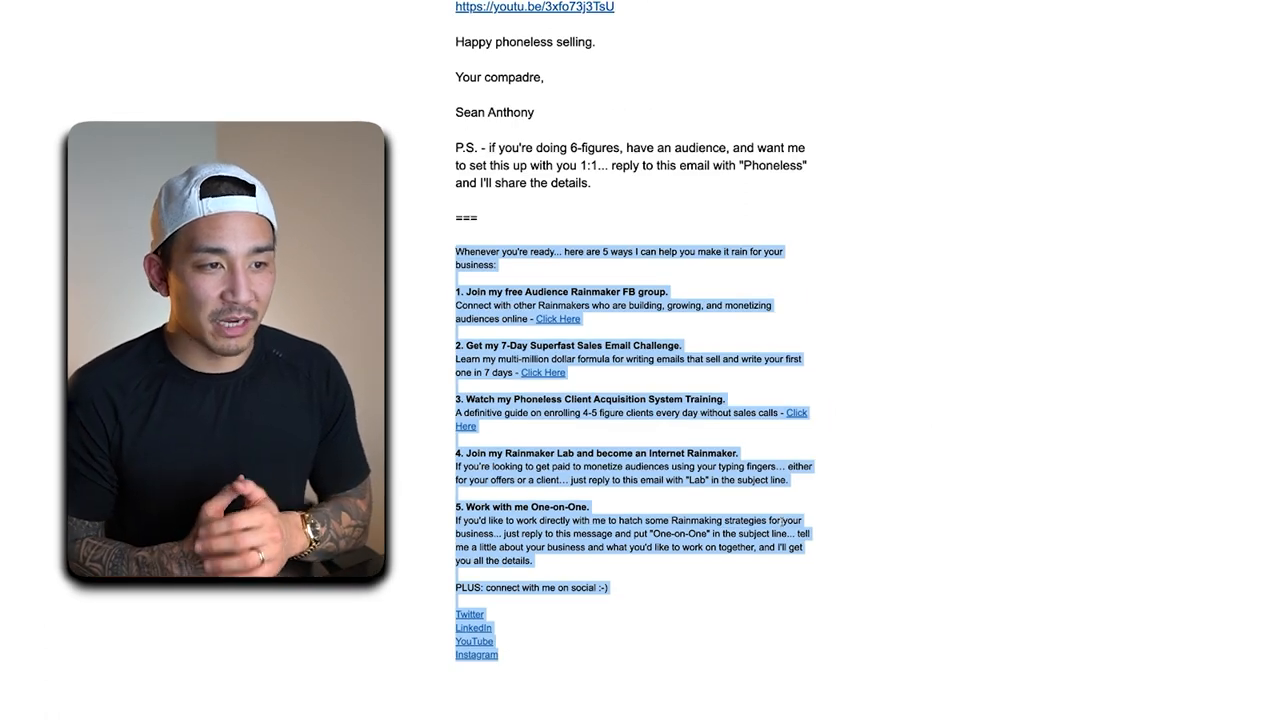
scroll("up", 3)
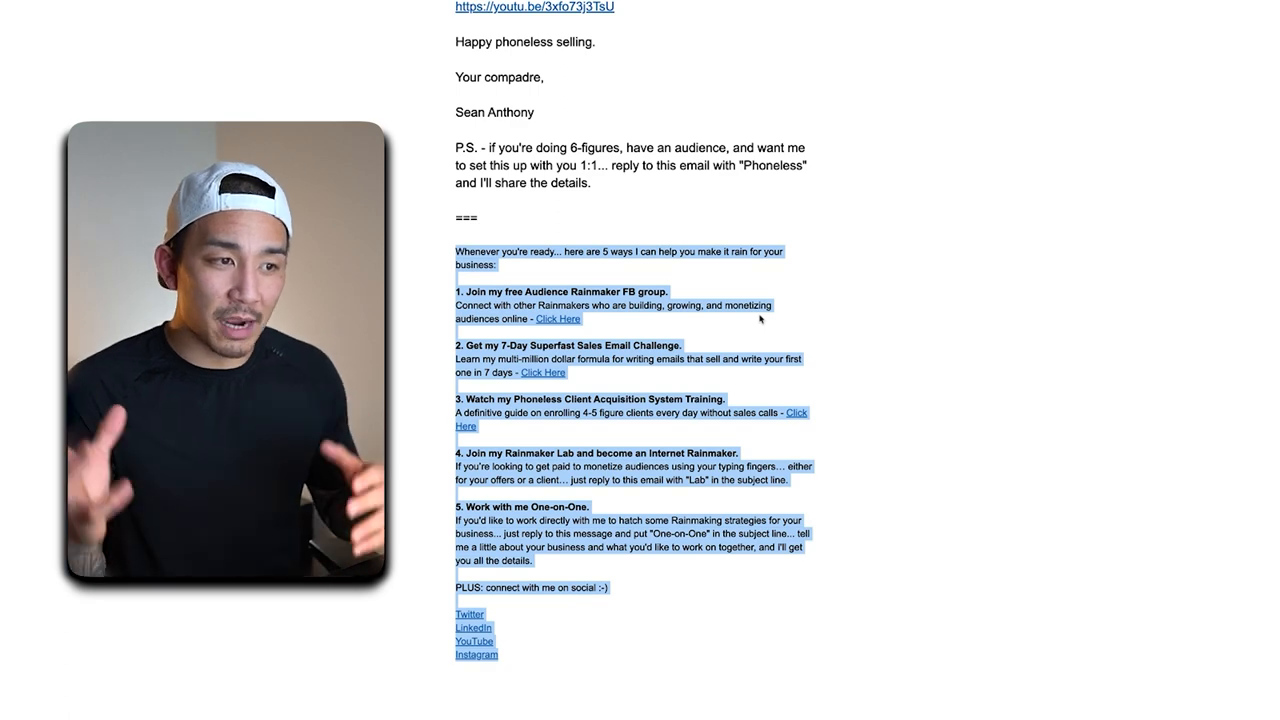
scroll("down", 3)
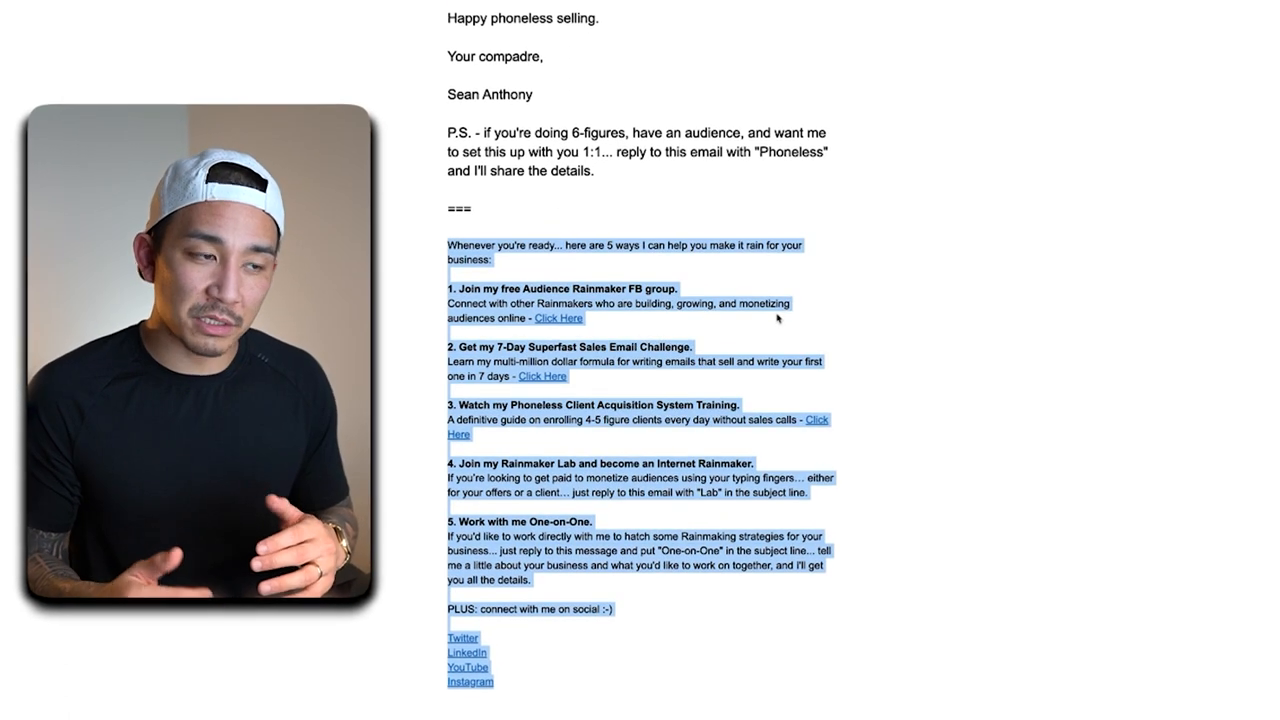
scroll("up", 3)
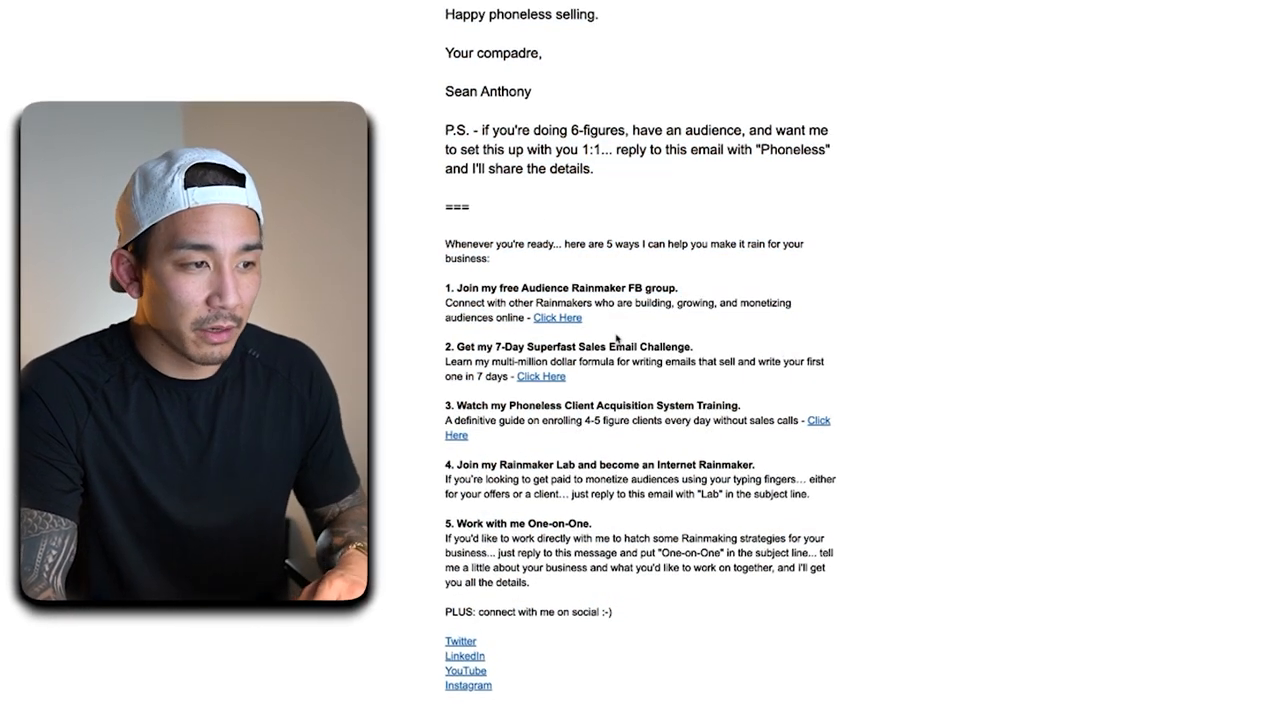
scroll("up", 3)
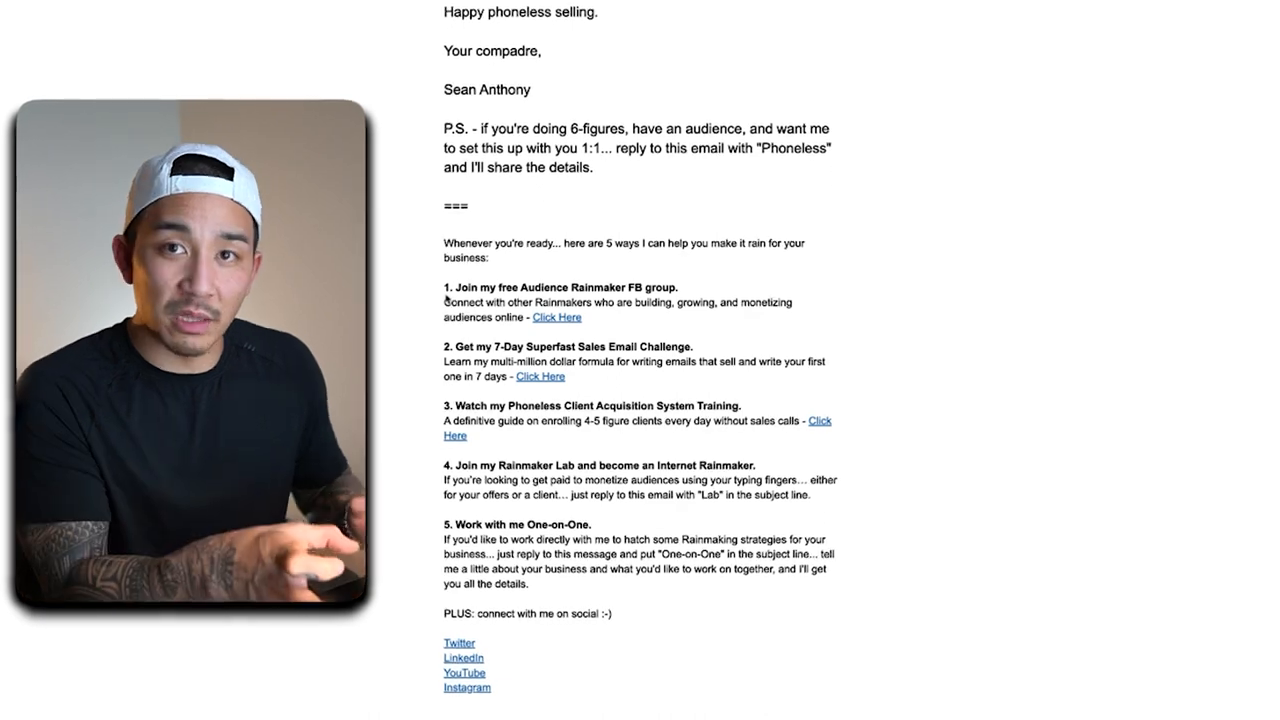
scroll("up", 3)
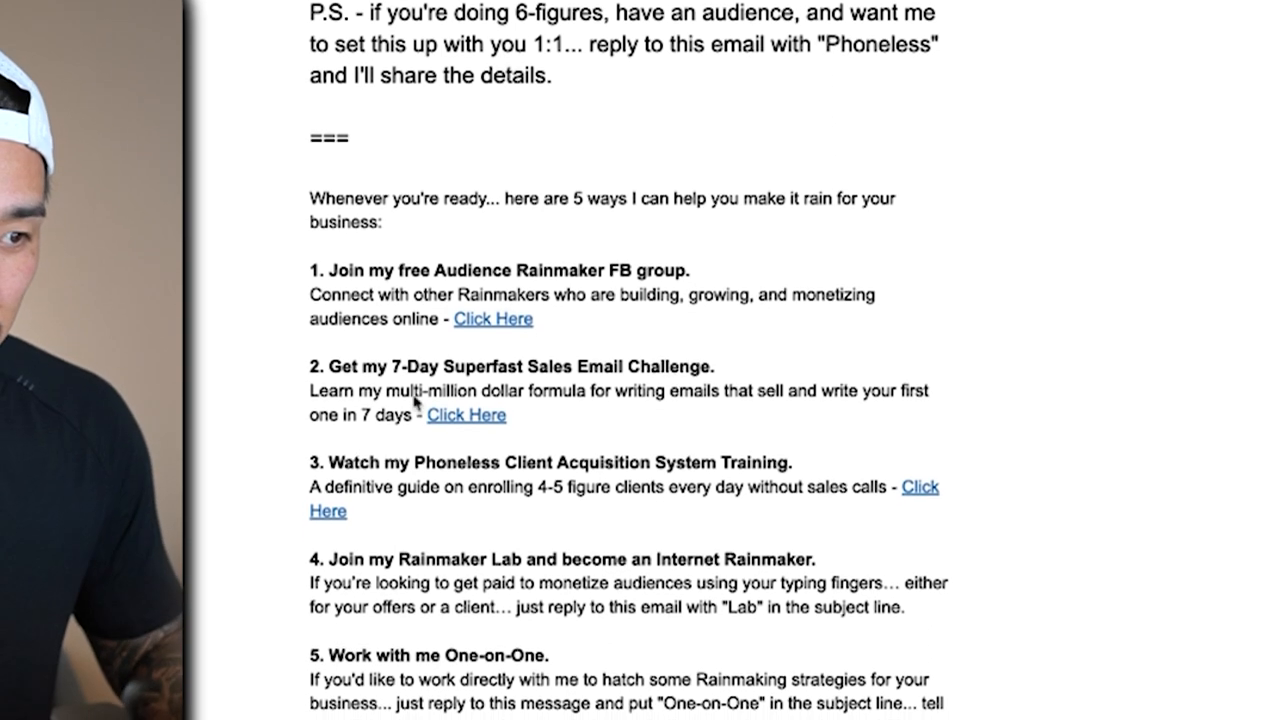
scroll("down", 3)
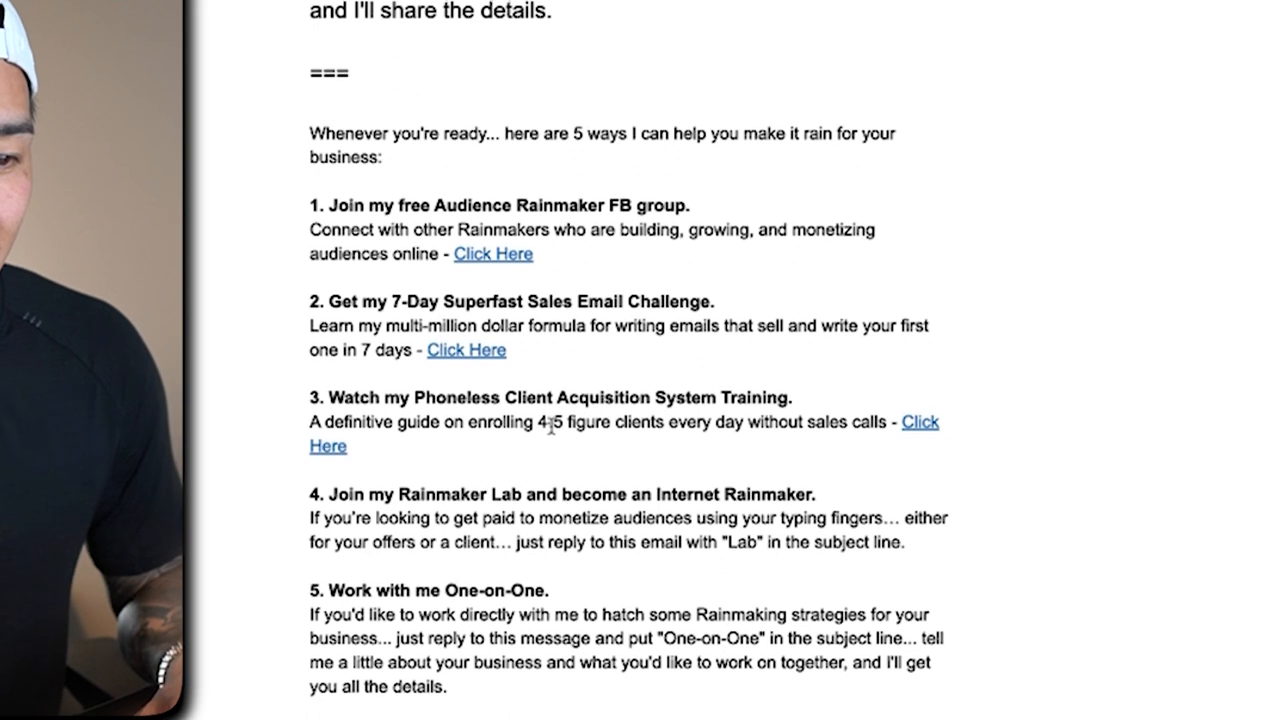
scroll("down", 3)
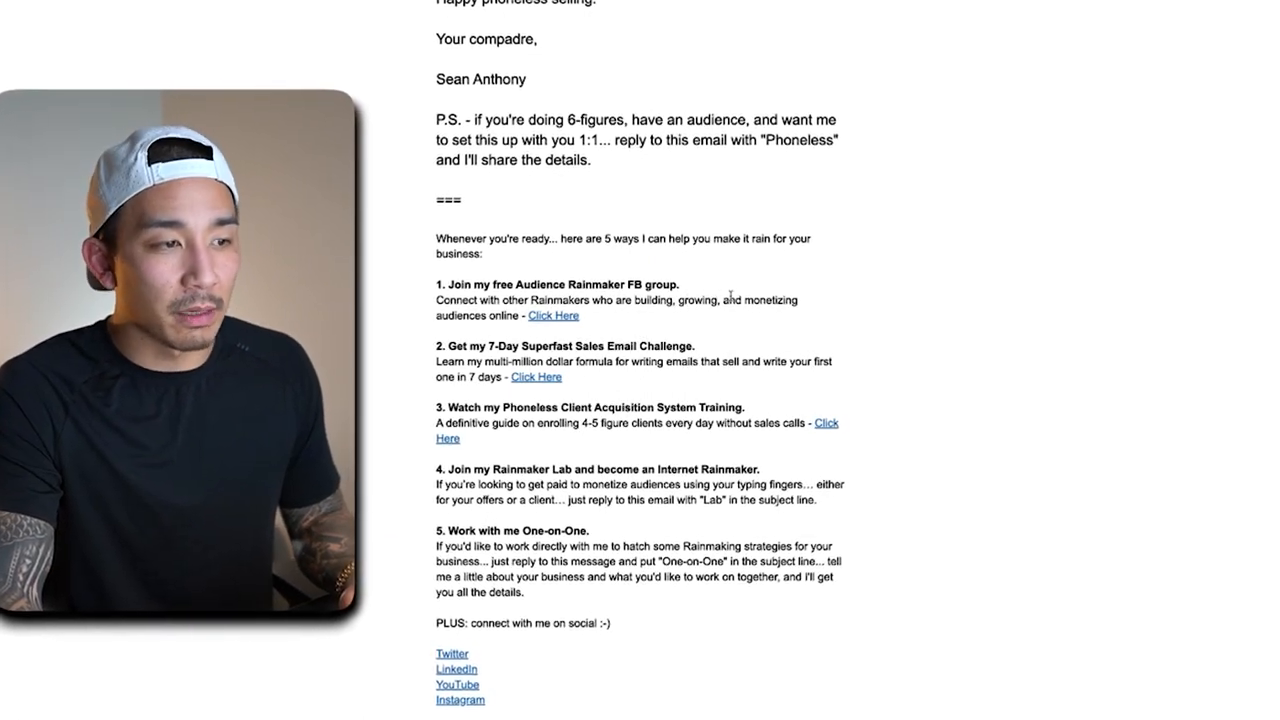
scroll("up", 3)
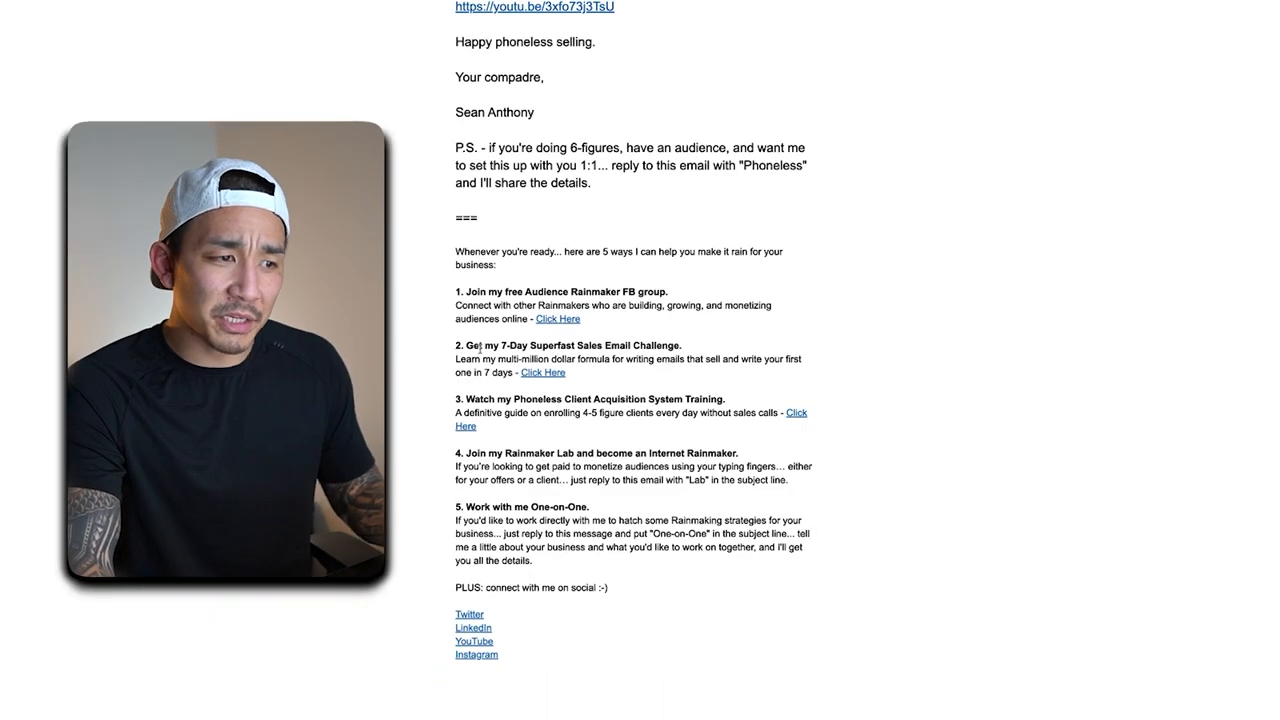
scroll("down", 3)
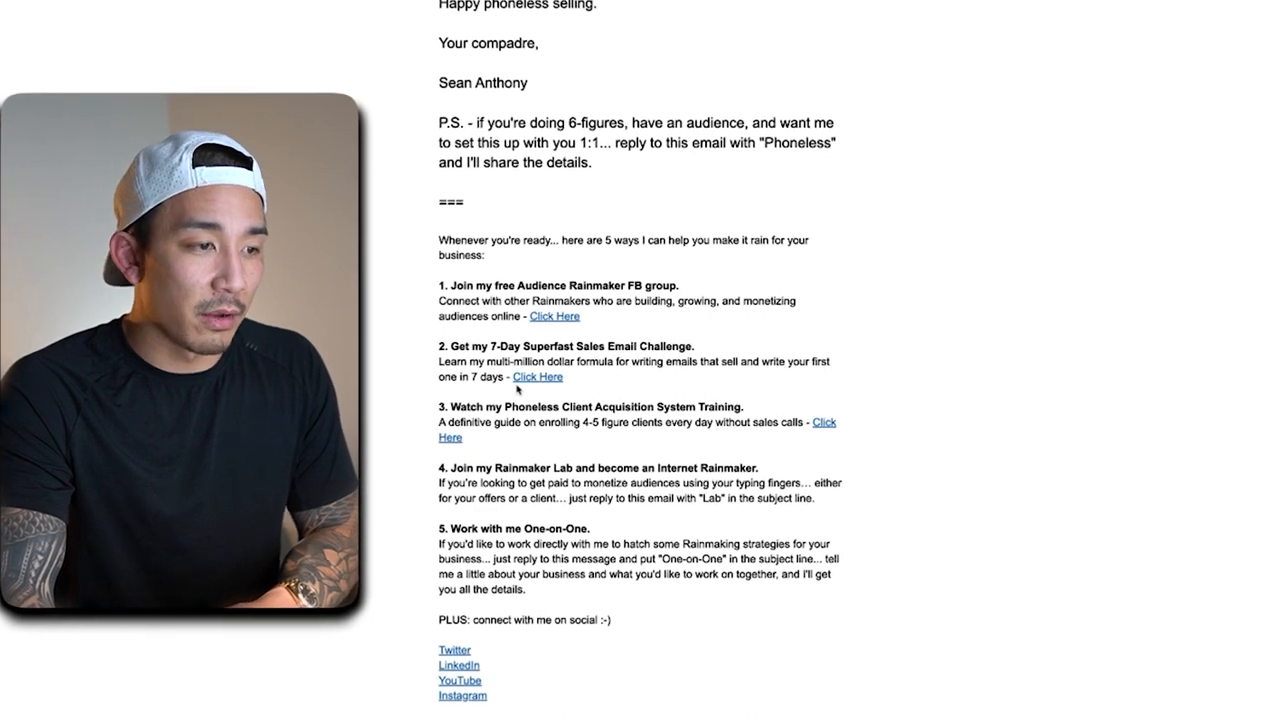
scroll("up", 3)
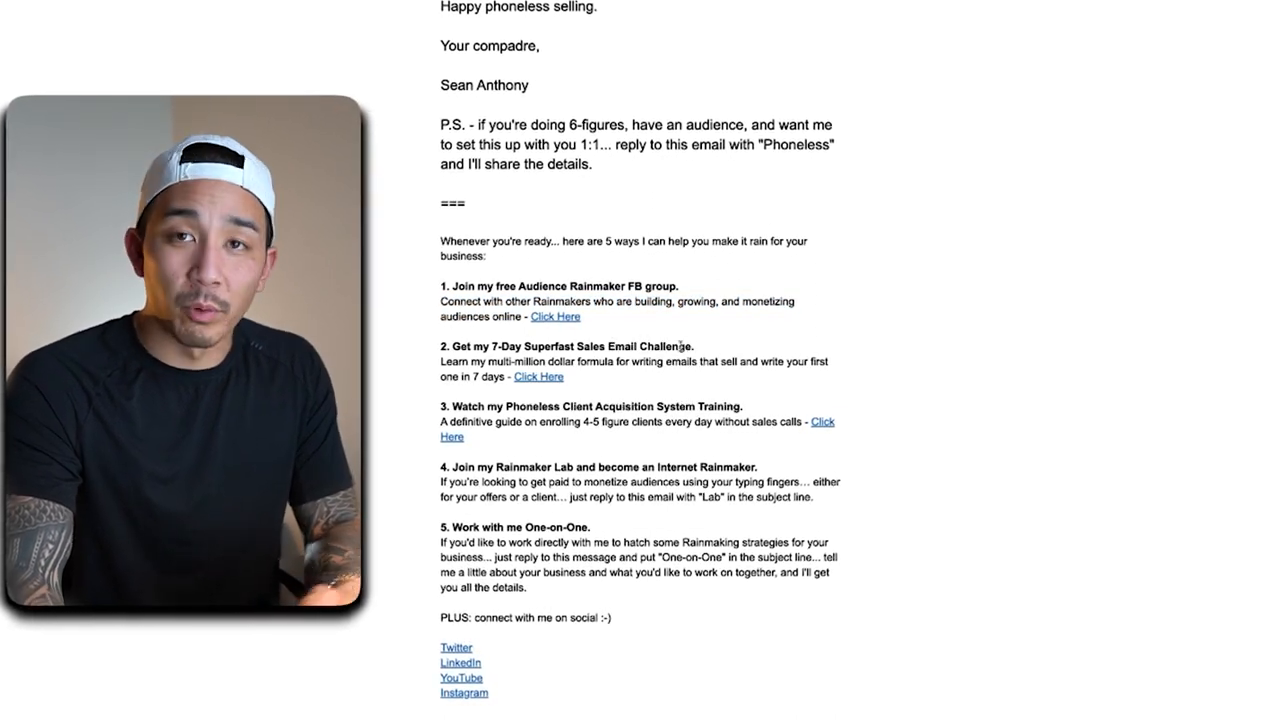
scroll("up", 3)
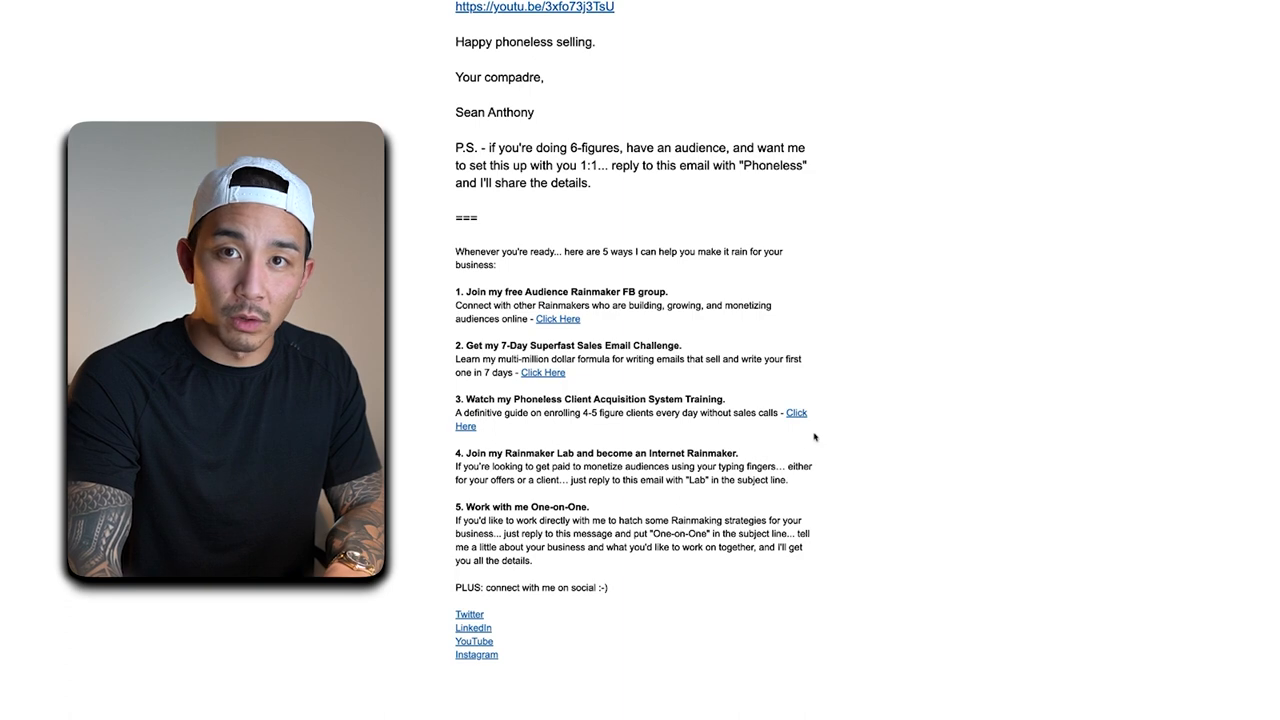
scroll("down", 3)
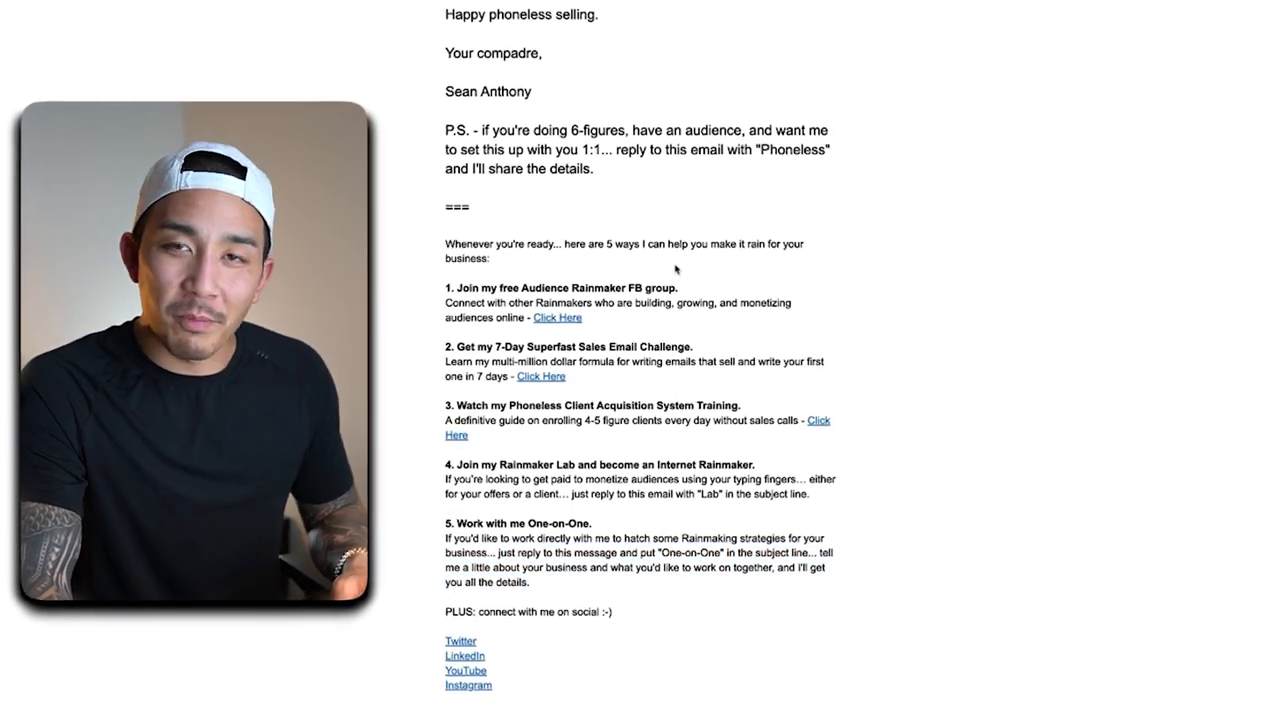
scroll("up", 3)
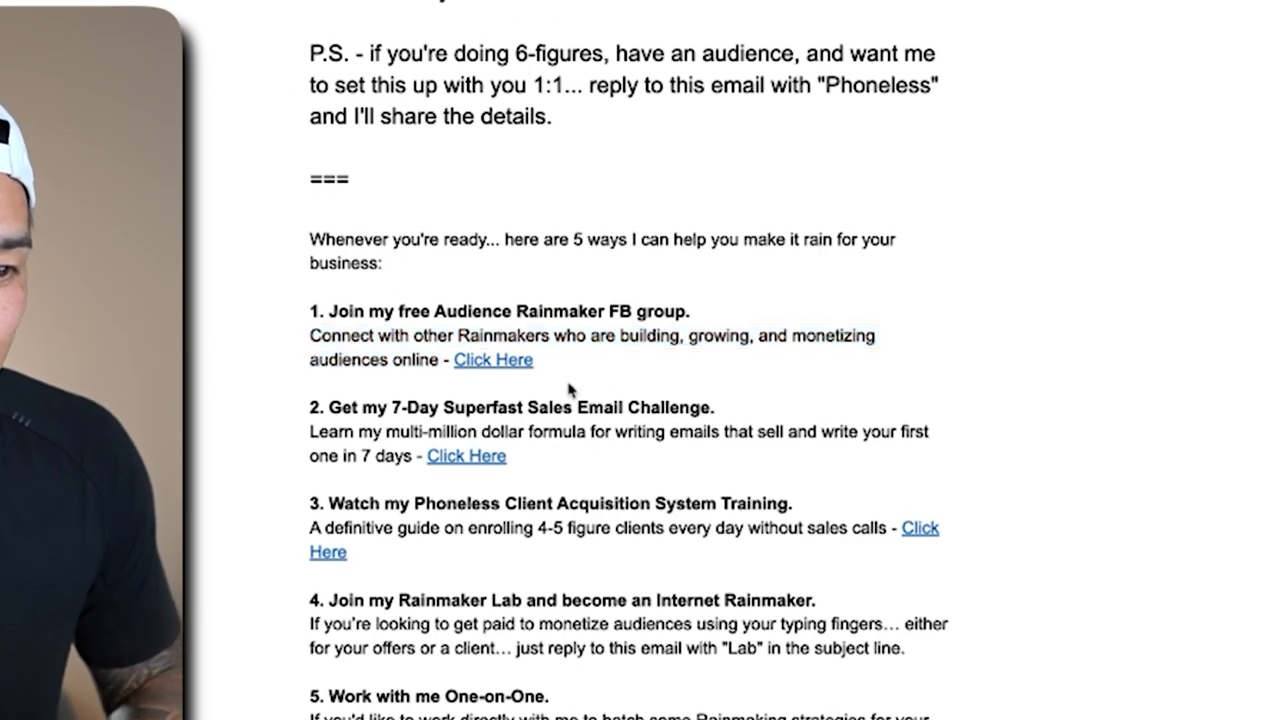
mouse_move(500, 705)
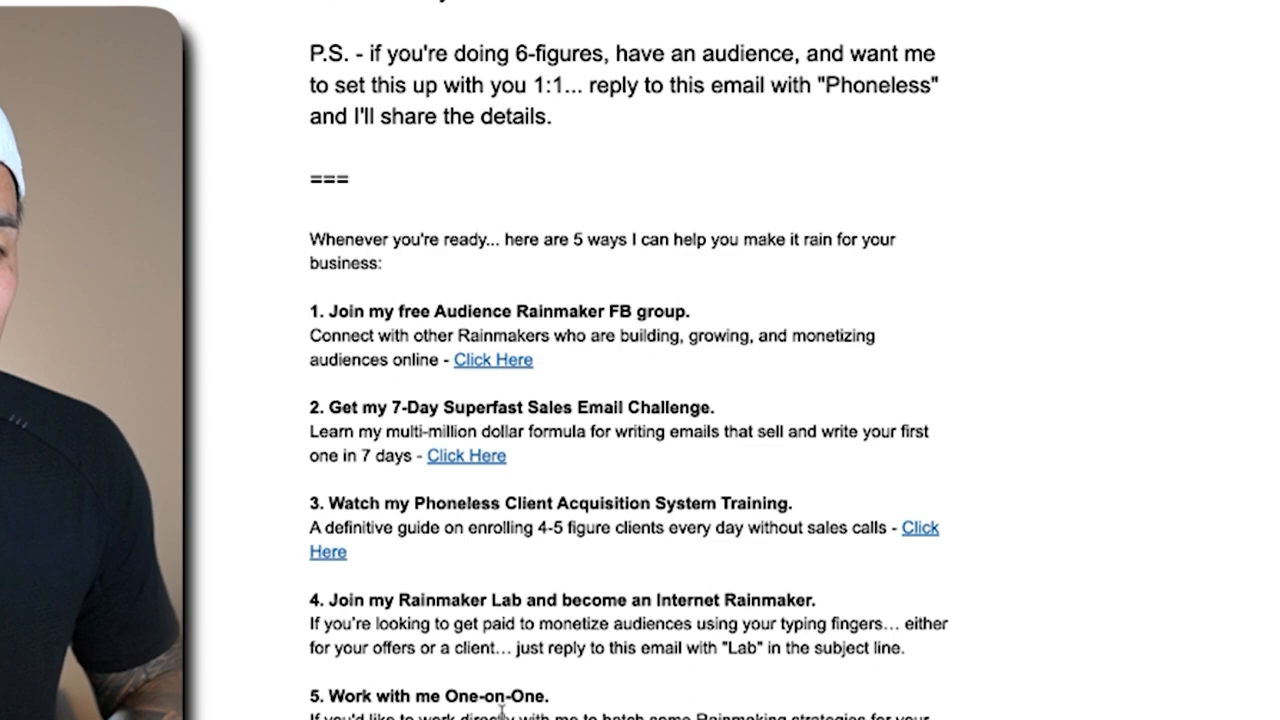
Scroll up and back down around the 'Whenever you're ready' line and the numbered offers.
scroll("up", 3)
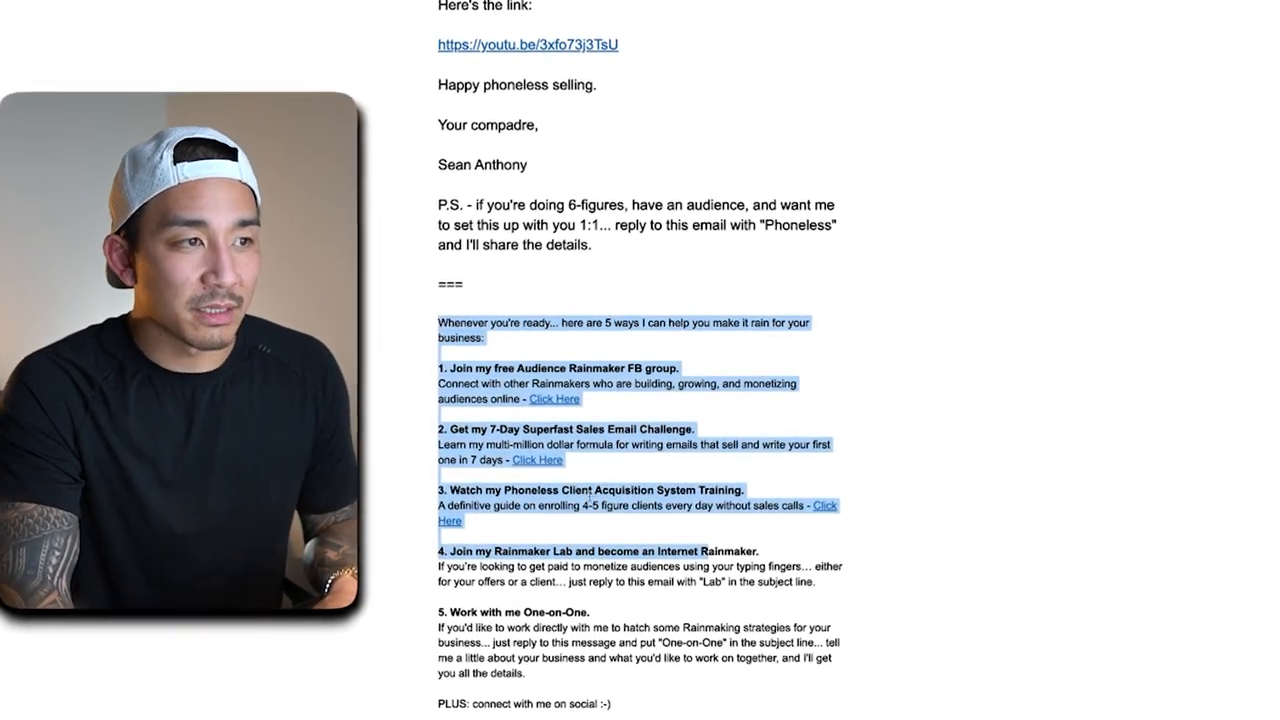
scroll("up", 3)
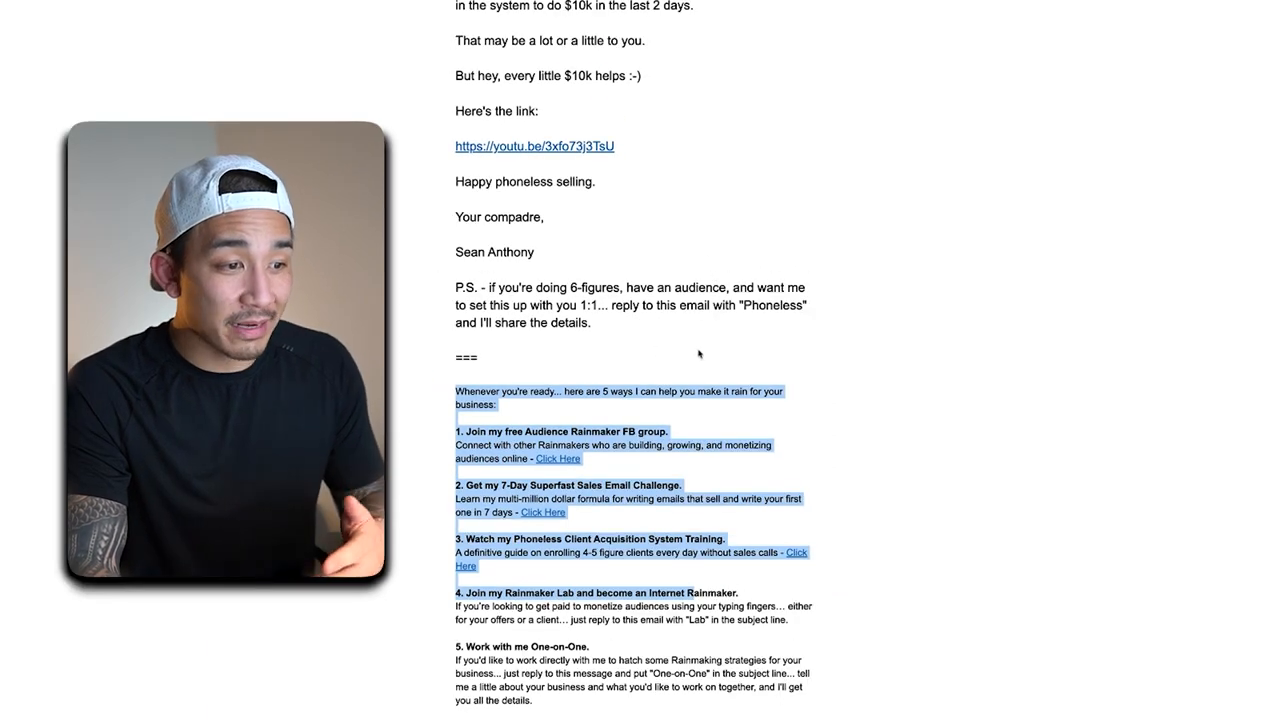
scroll("down", 3)
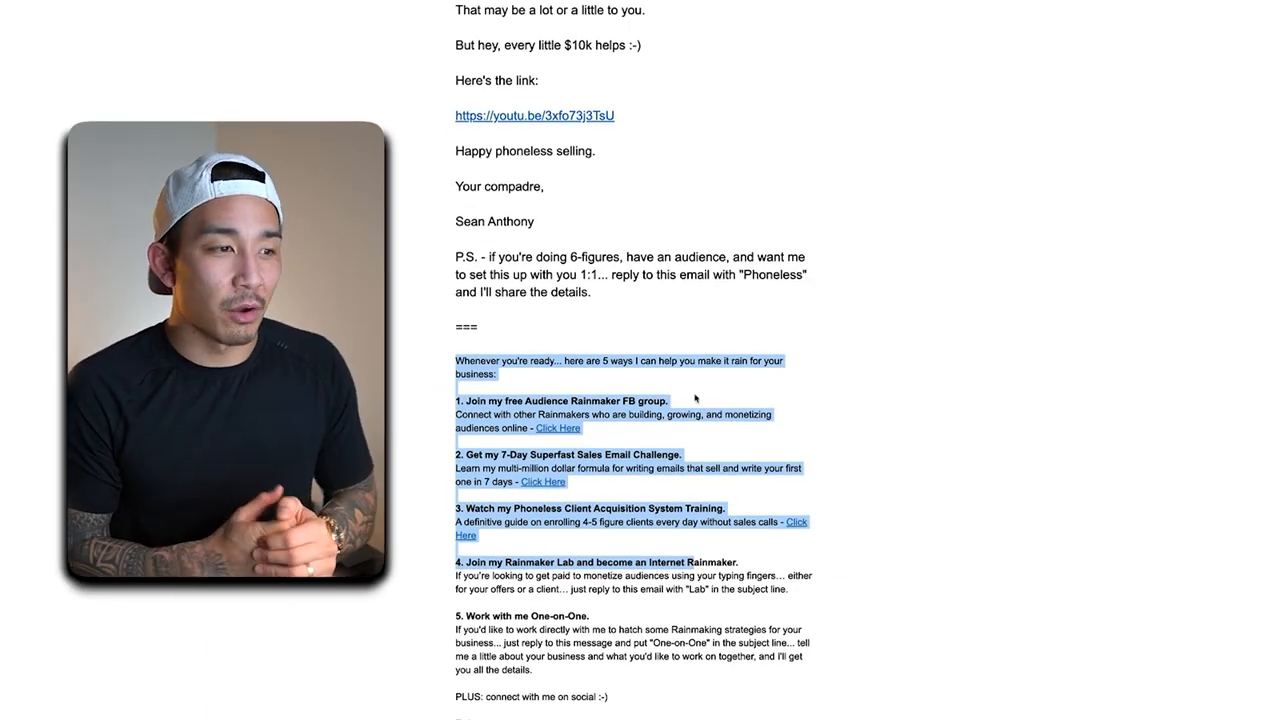